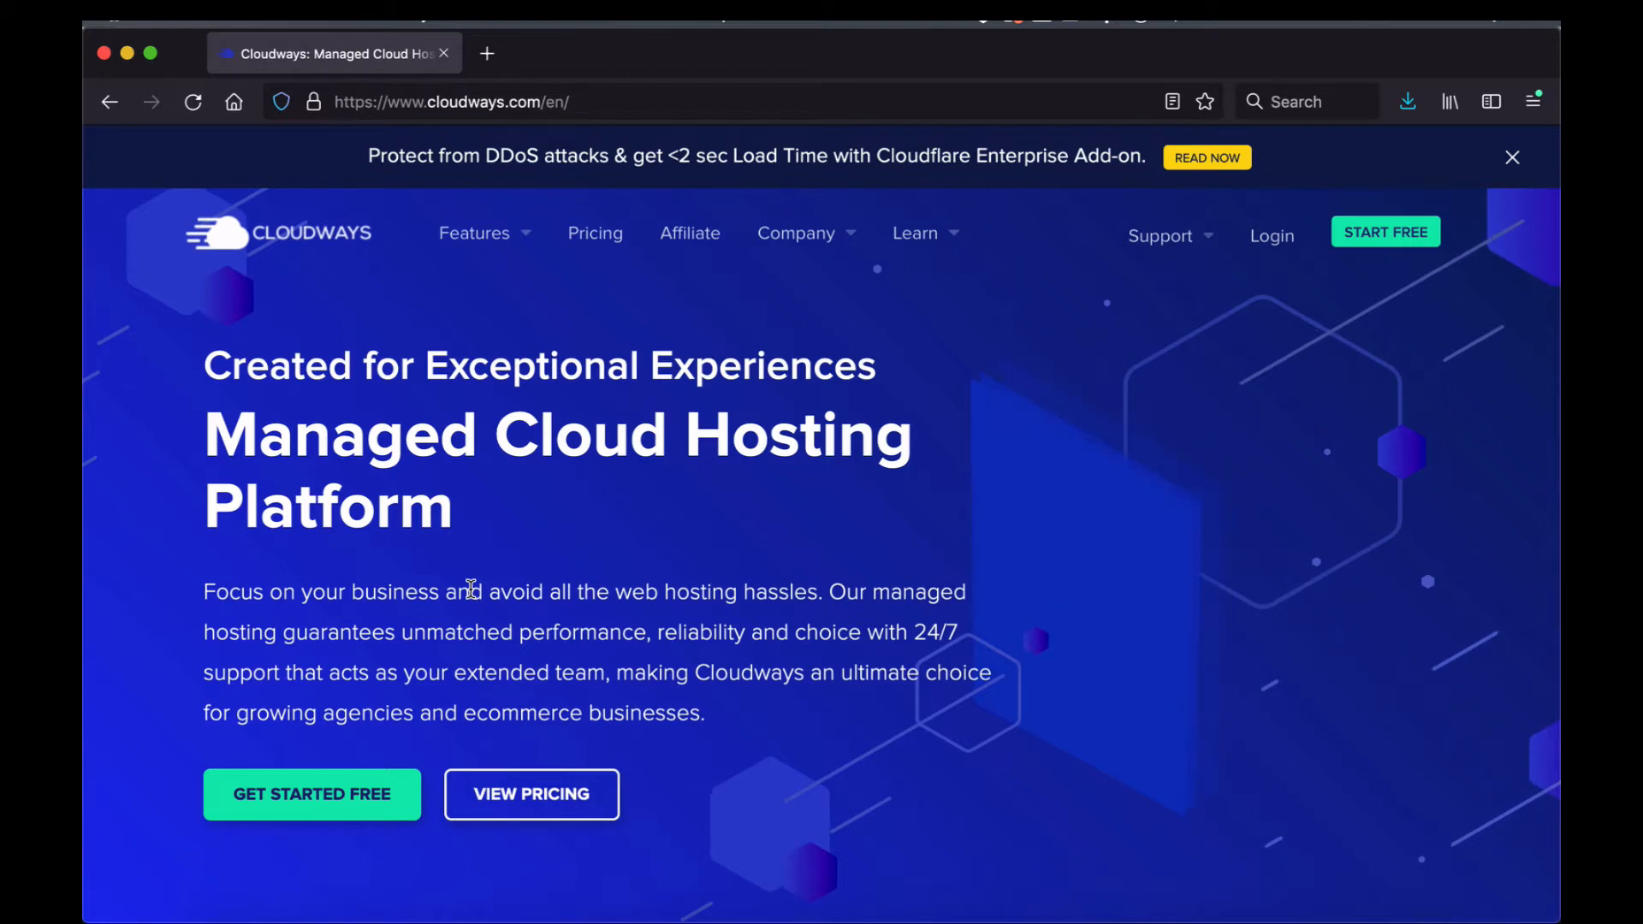
{"action": "mouse_move", "coordinate": [345, 742]}
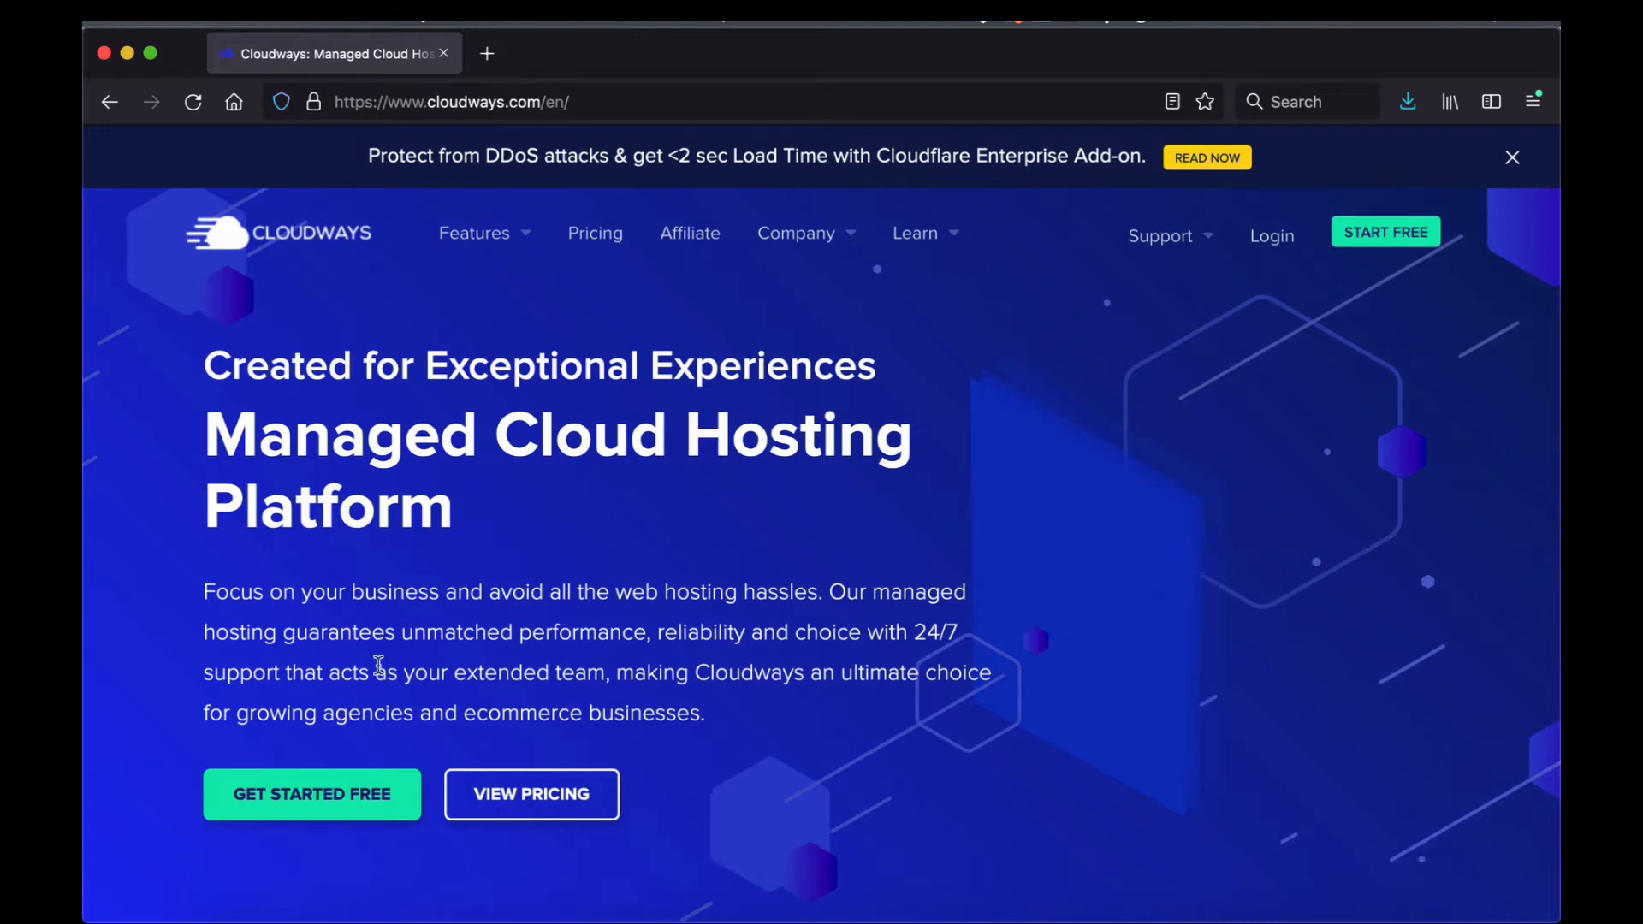
{"action": "mouse_move", "coordinate": [405, 659]}
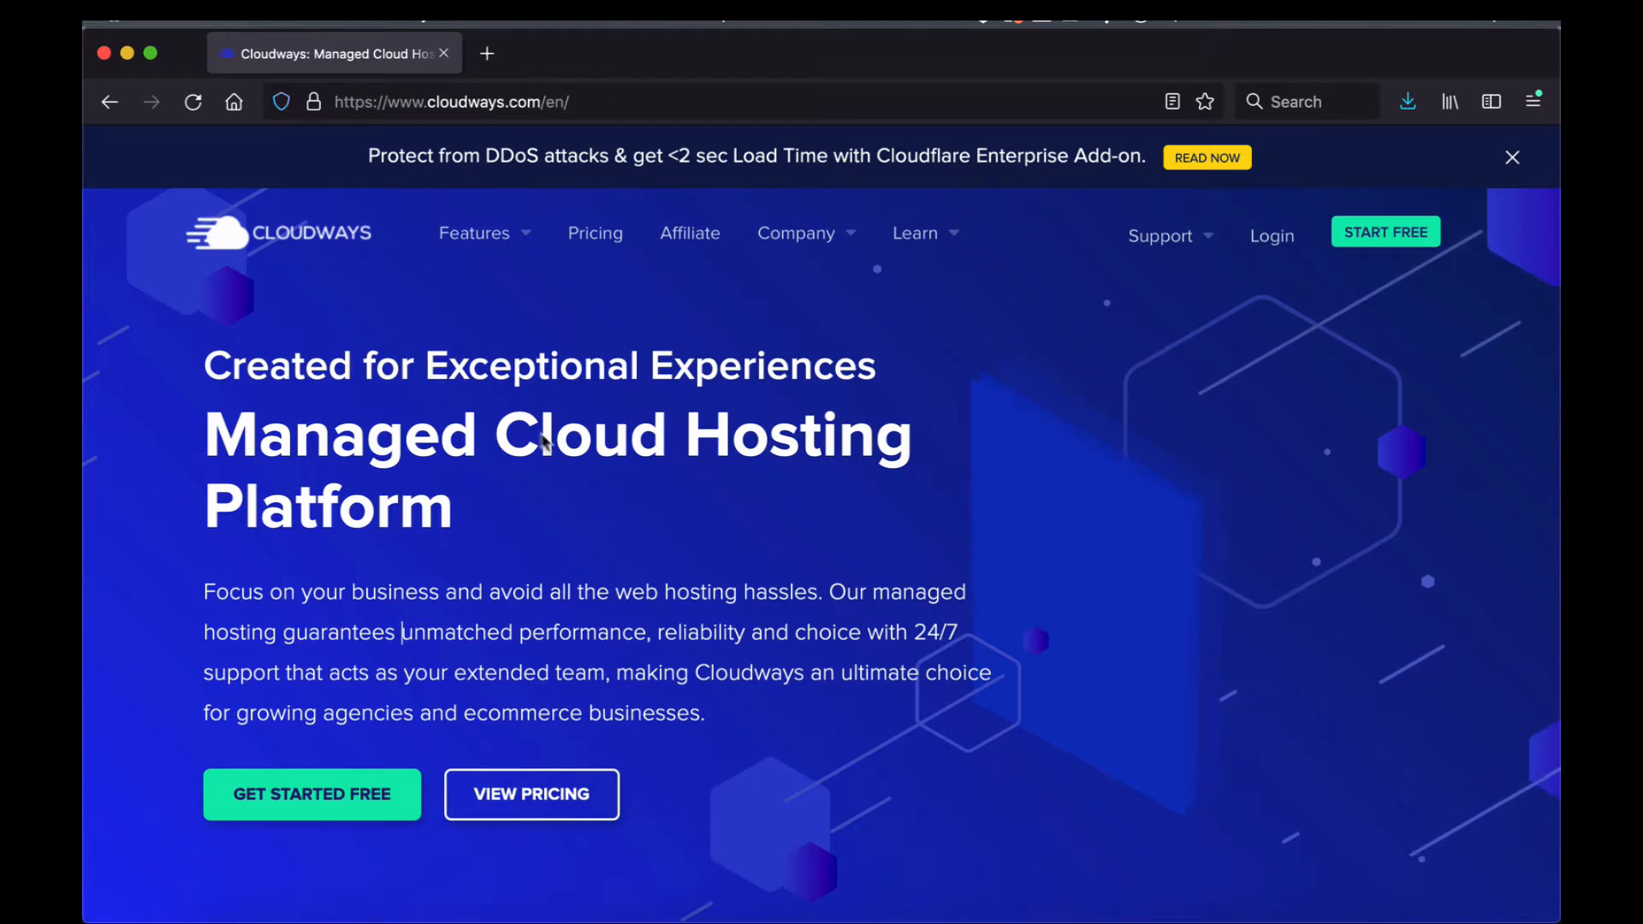
{"action": "mouse_move", "coordinate": [592, 252]}
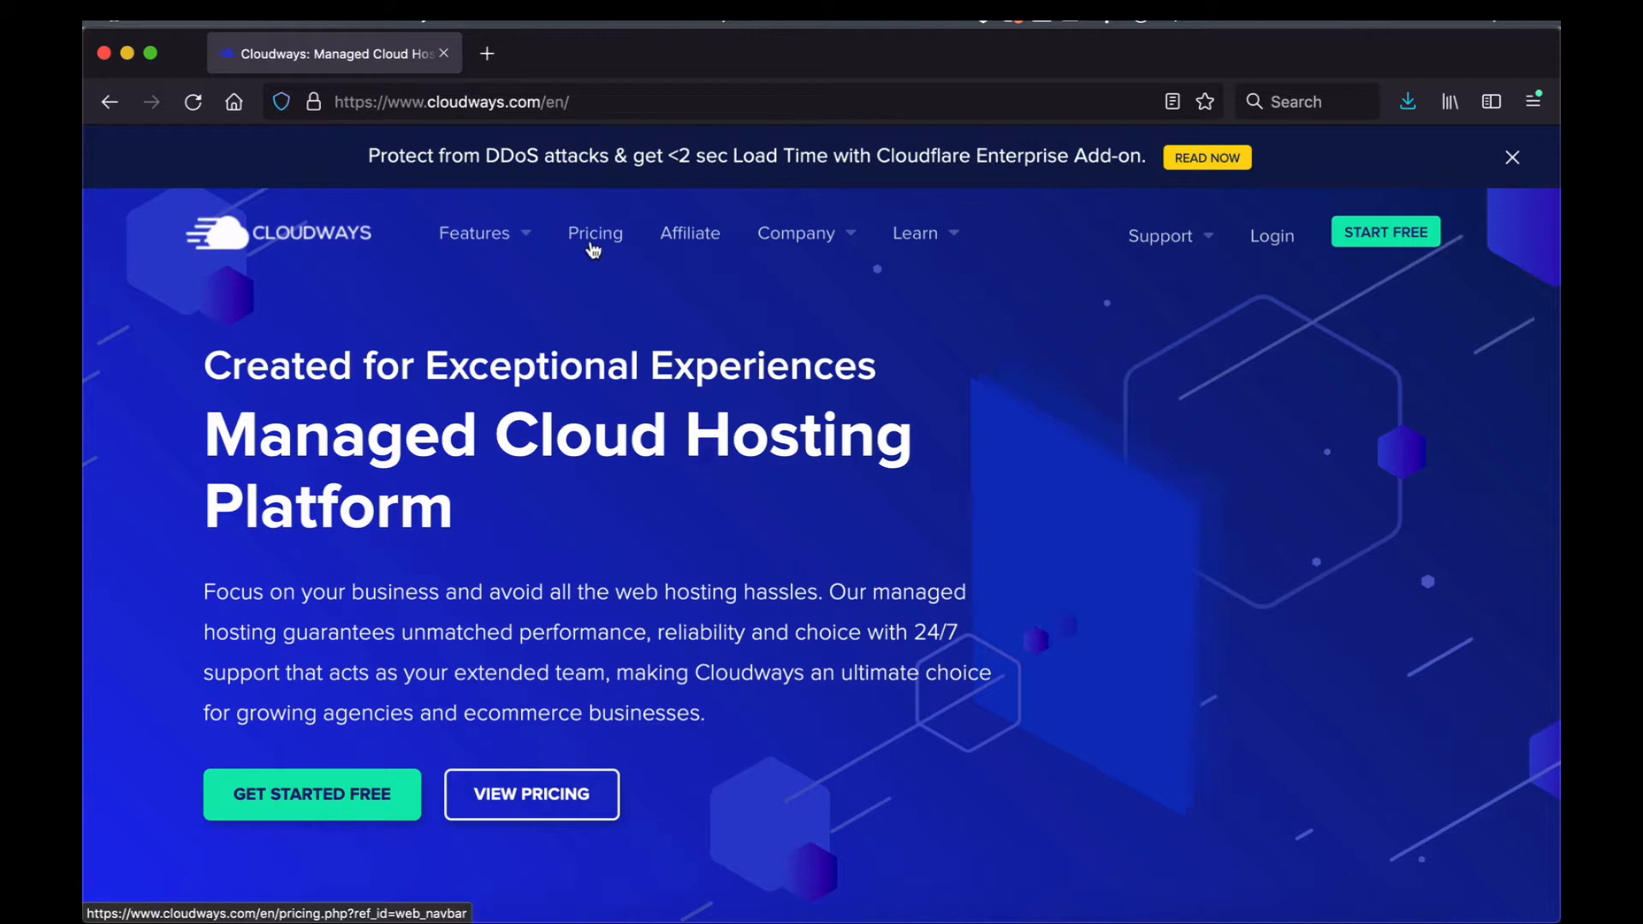
- Open the pricing page and scroll to DigitalOcean's Premium monthly plans, $12 to $96
{"action": "left_click", "coordinate": [594, 232]}
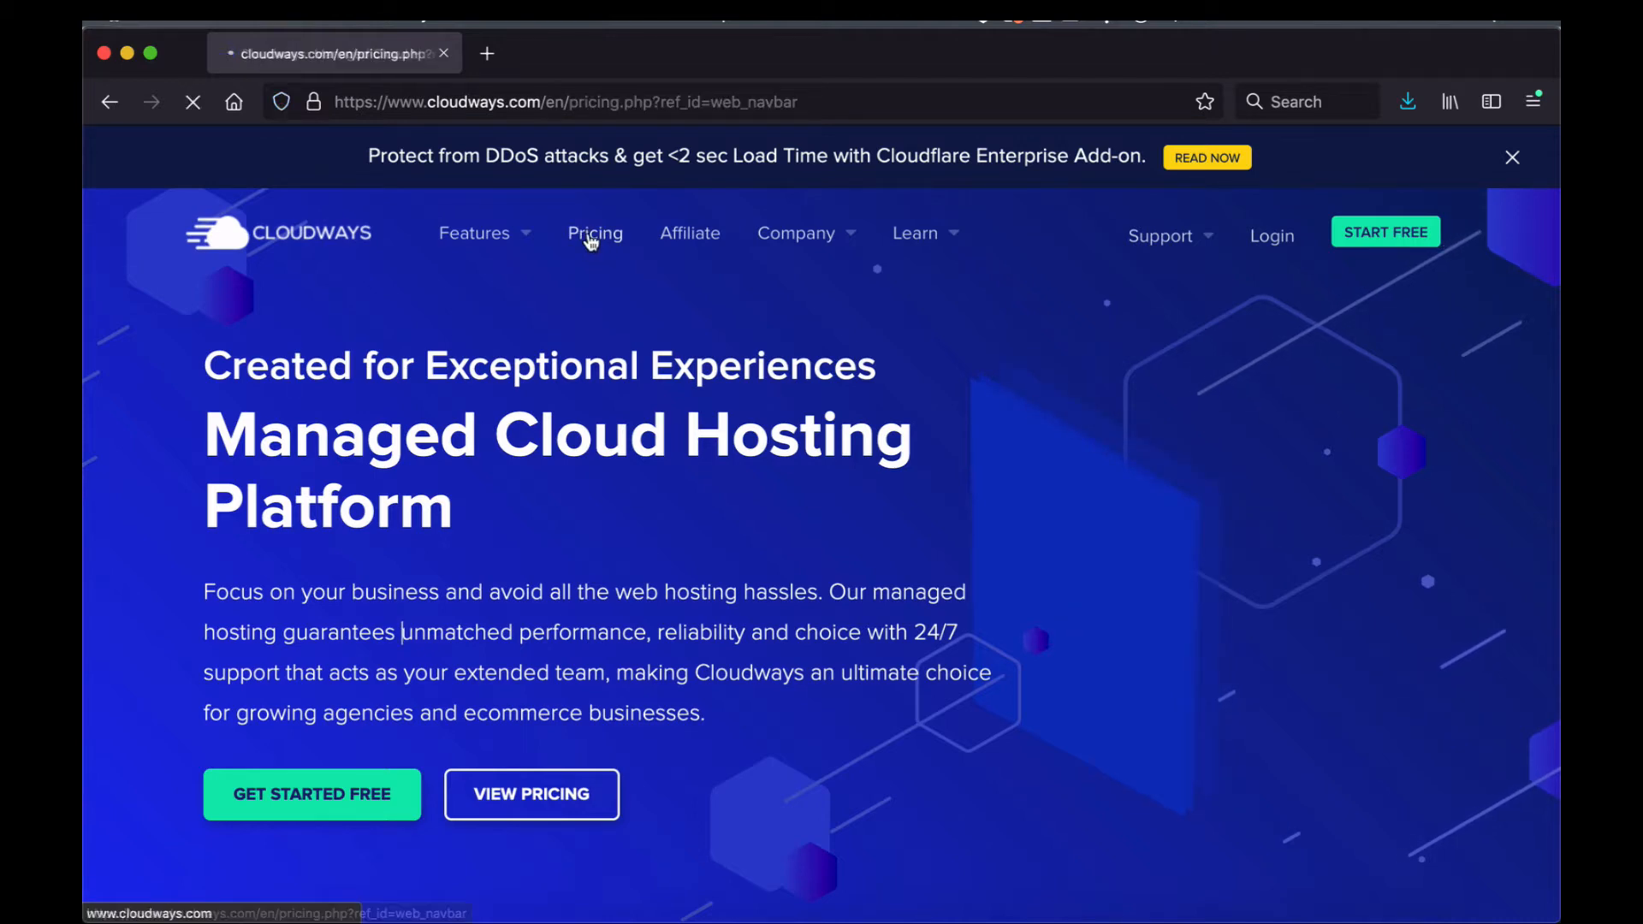
{"action": "left_click", "coordinate": [595, 232]}
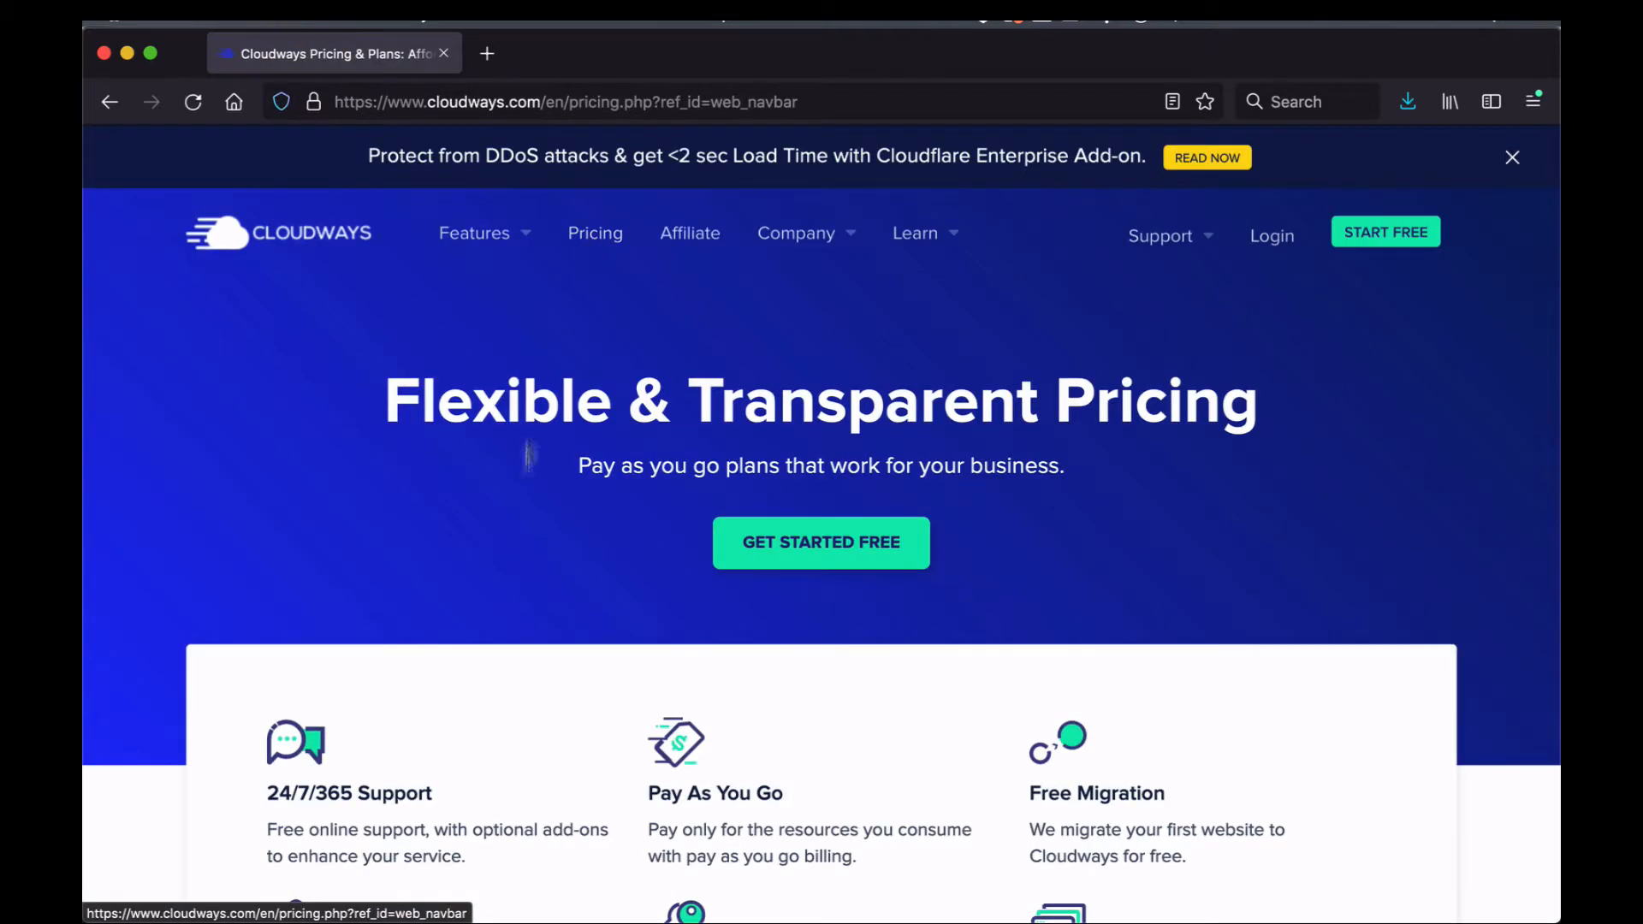
{"action": "scroll", "scroll_direction": "down", "scroll_amount": 3}
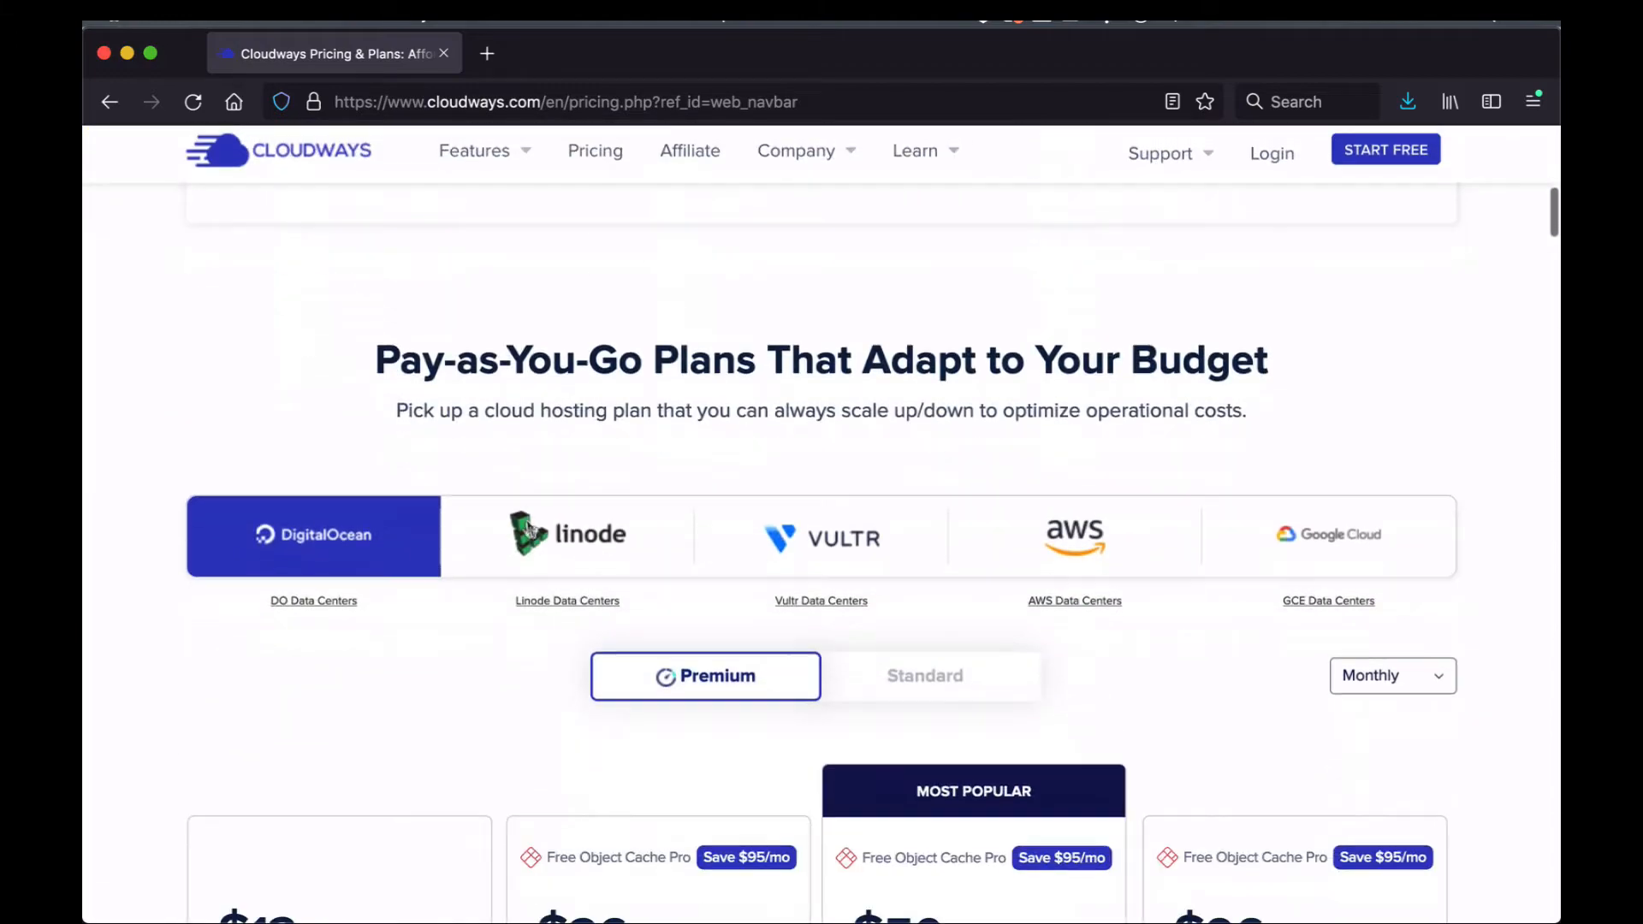
{"action": "scroll", "scroll_direction": "down", "scroll_amount": 3}
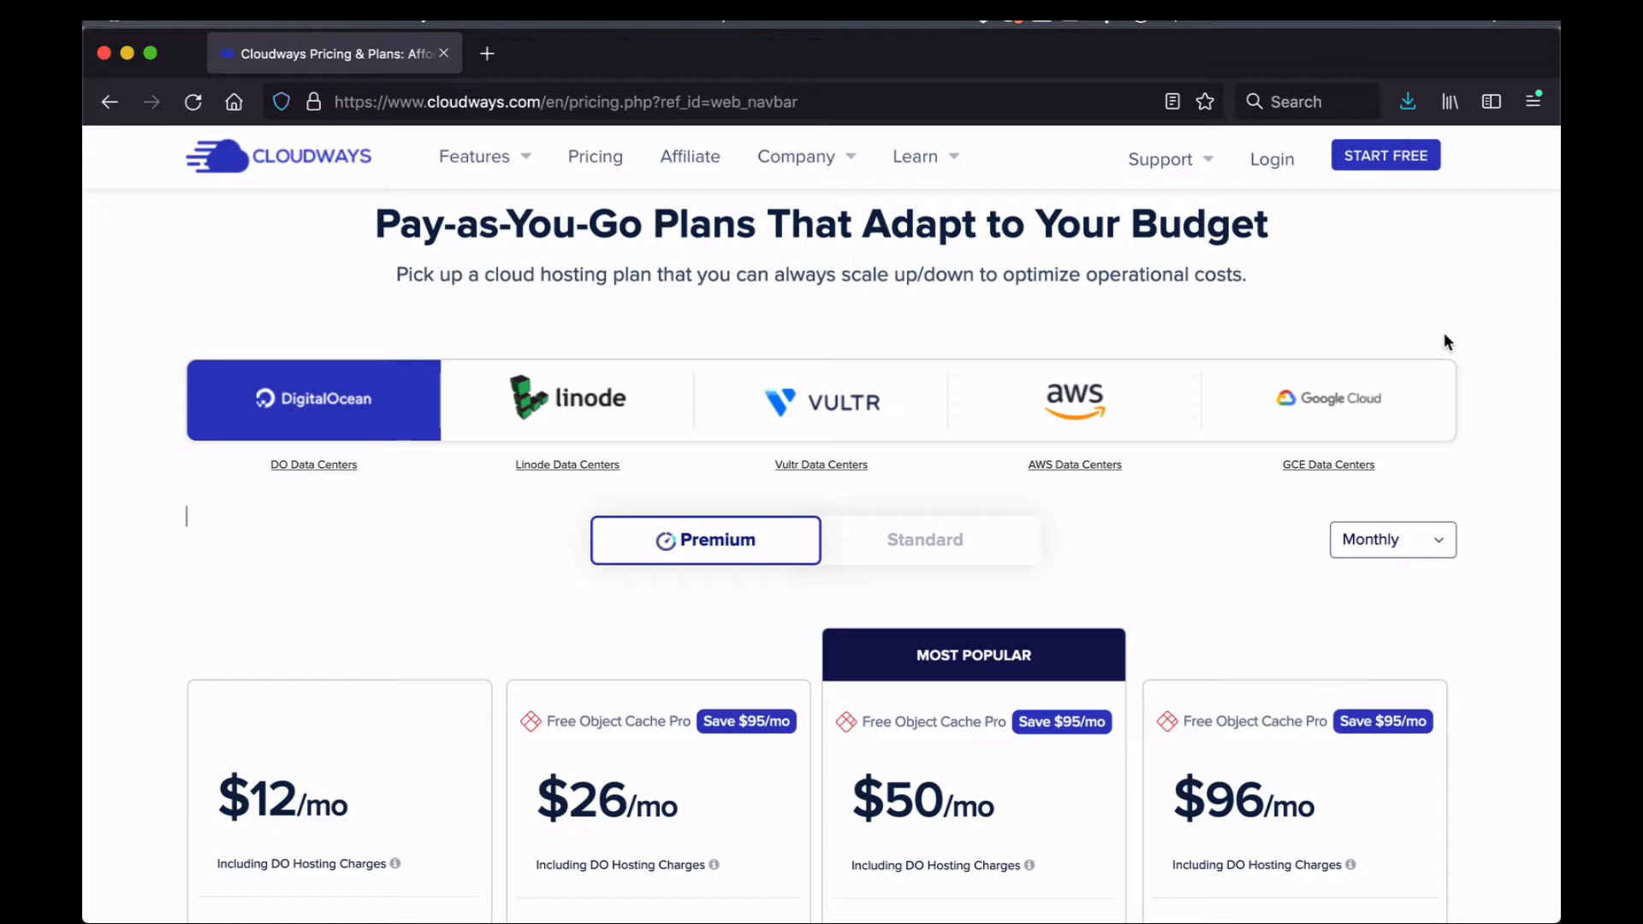
{"action": "scroll", "scroll_direction": "down", "scroll_amount": 3}
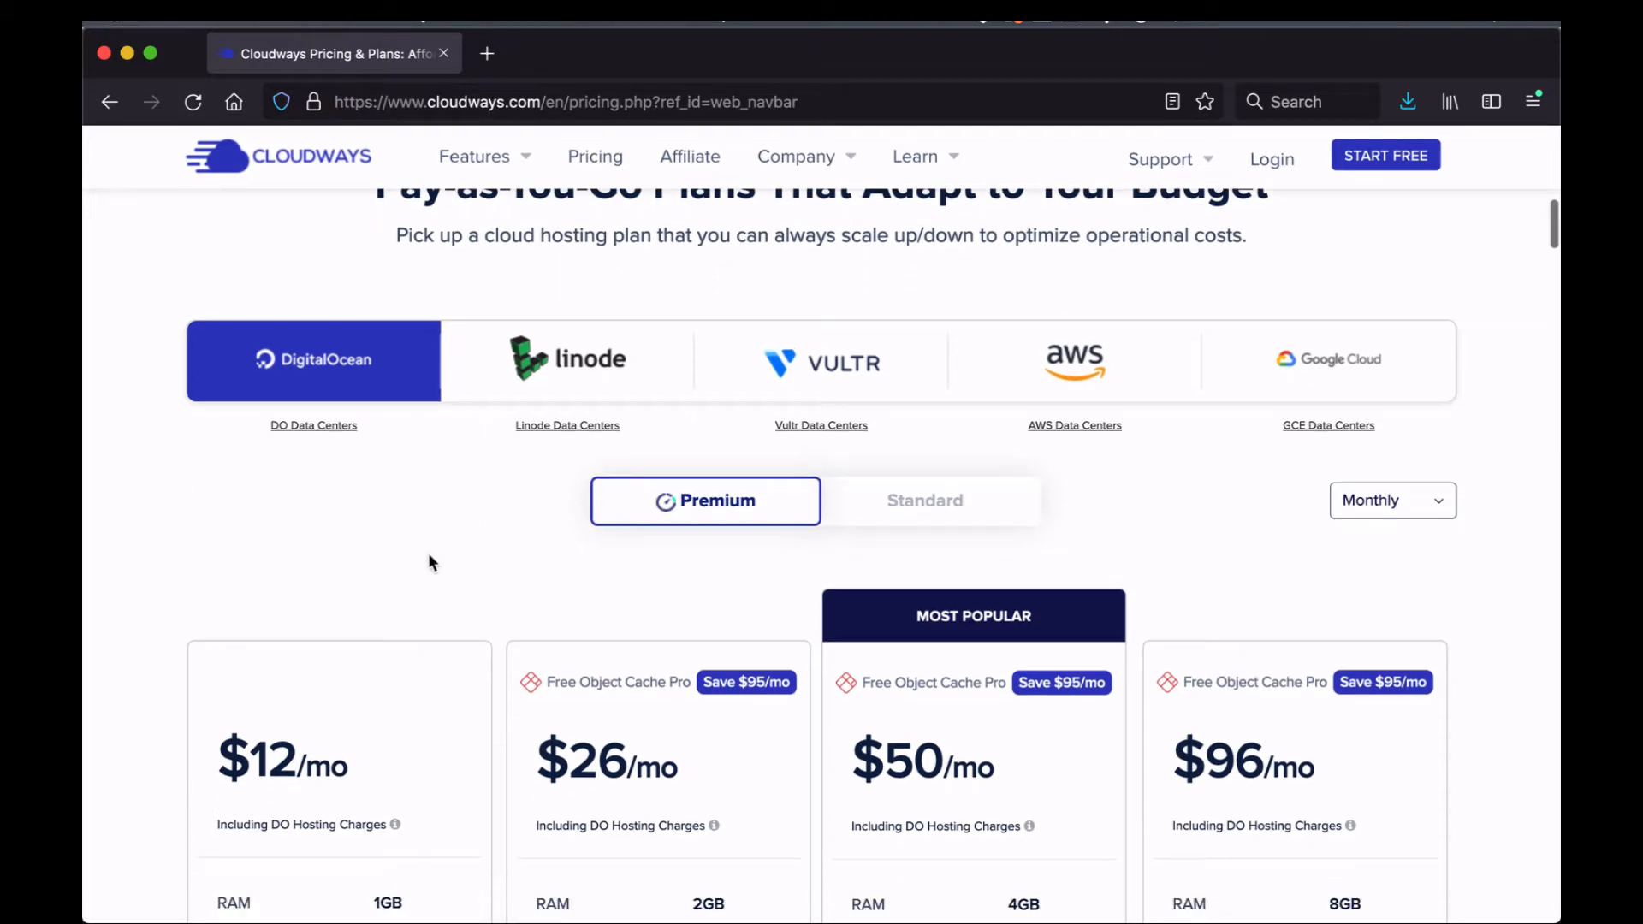
{"action": "scroll", "scroll_direction": "down", "scroll_amount": 3}
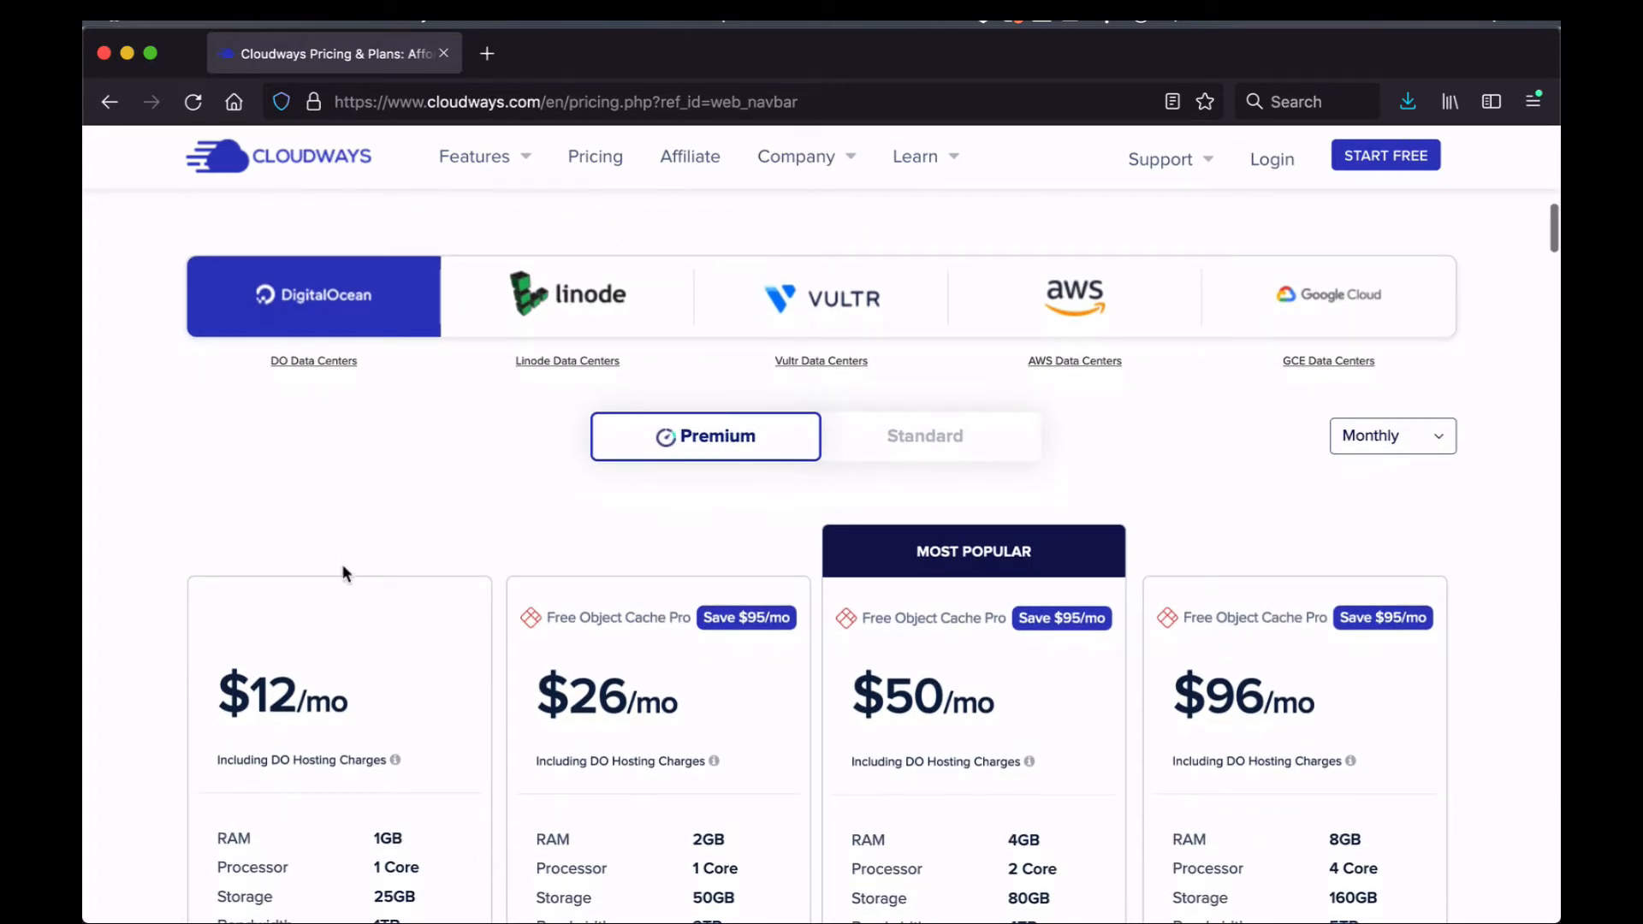
{"action": "scroll", "scroll_direction": "down", "scroll_amount": 3}
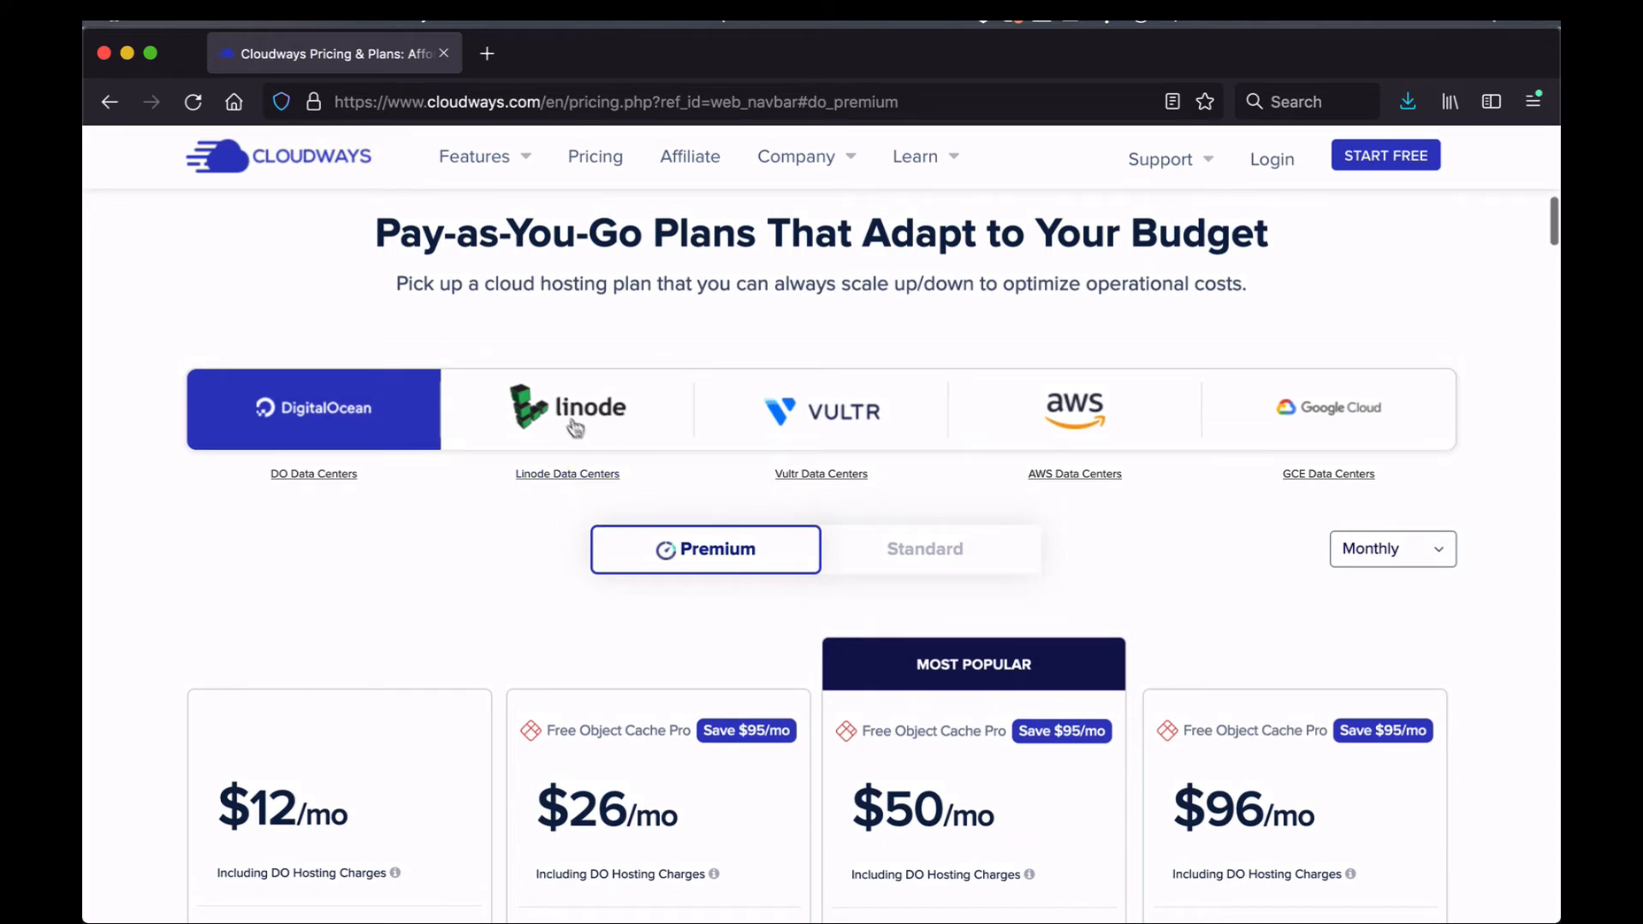
- Review the Linode plan prices, then the Vultr plan prices
{"action": "left_click", "coordinate": [567, 408]}
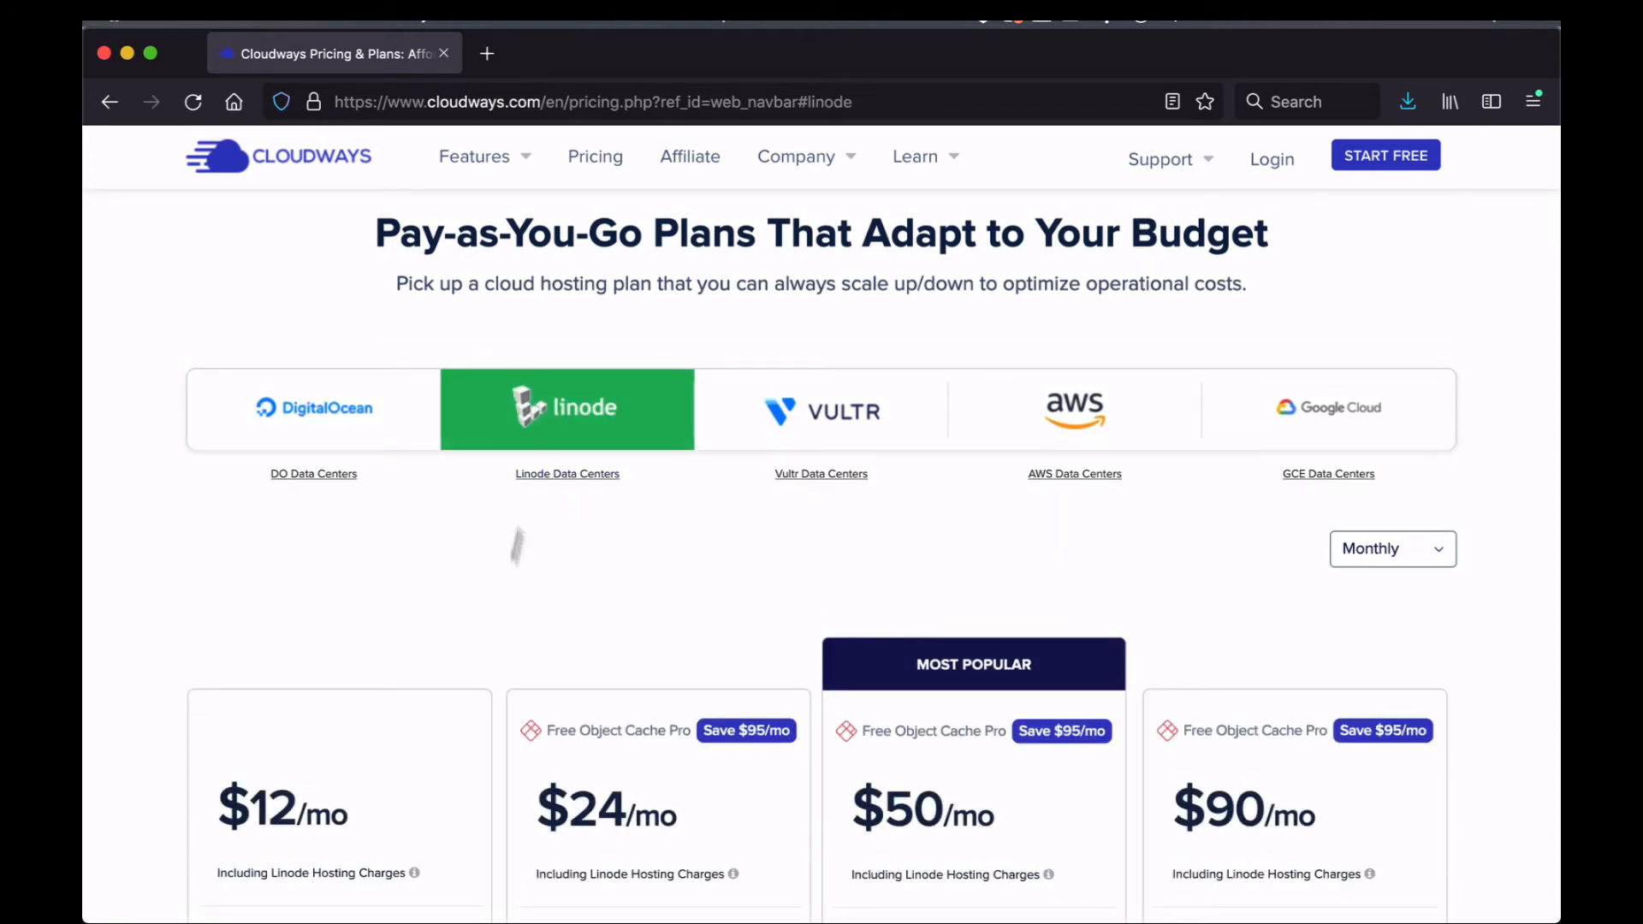
{"action": "left_click", "coordinate": [821, 413]}
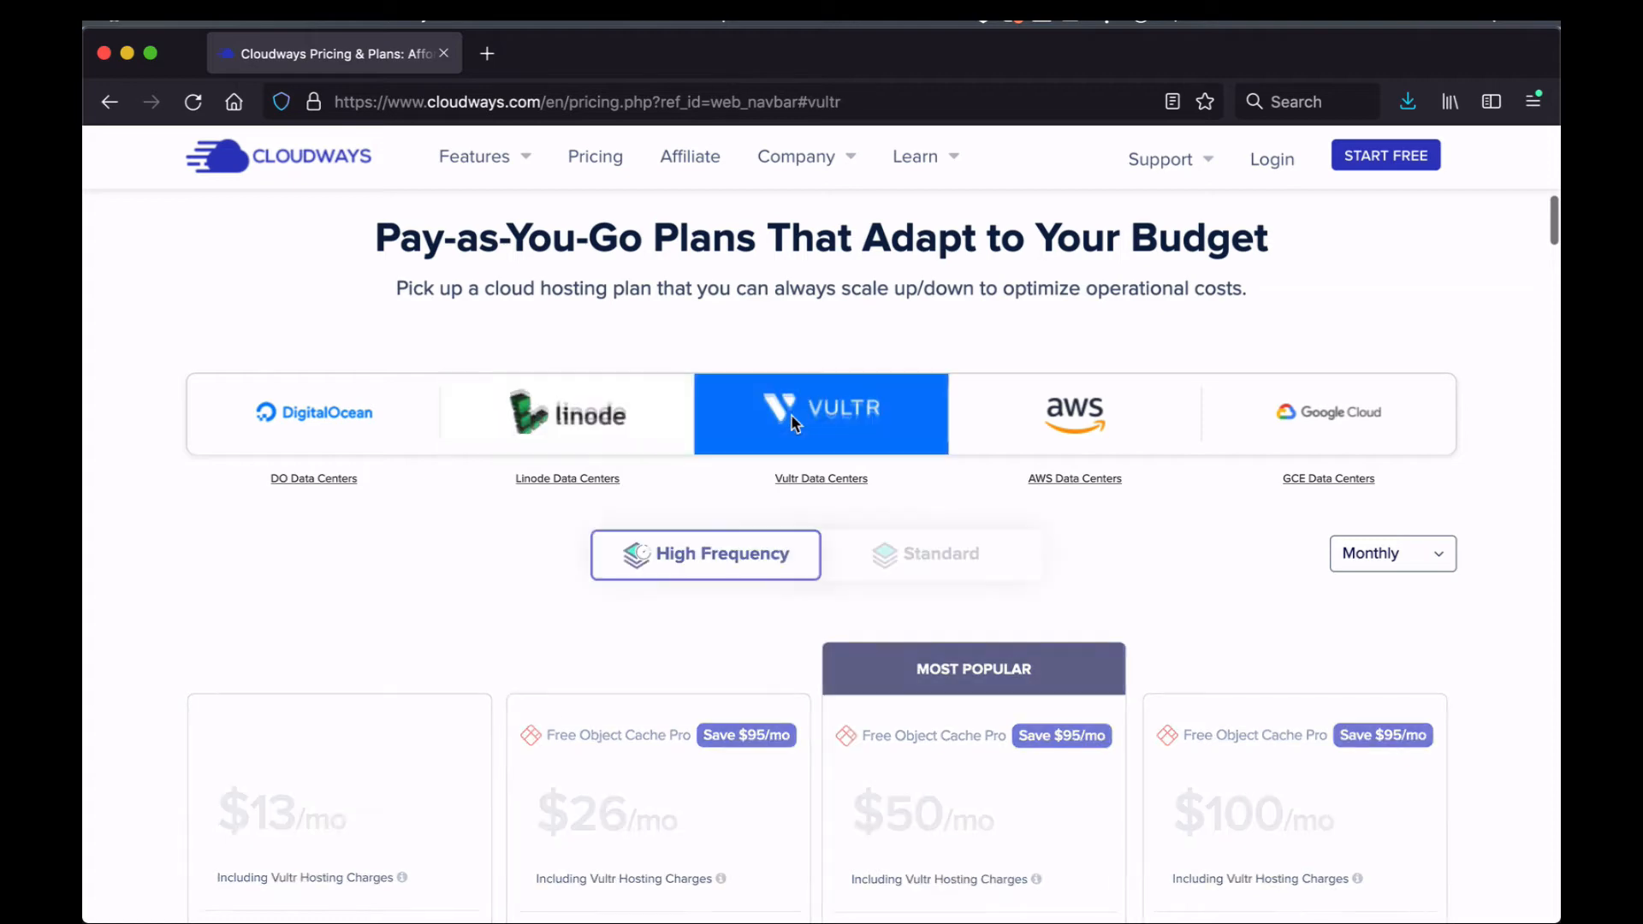
{"action": "scroll", "scroll_direction": "down", "scroll_amount": 3}
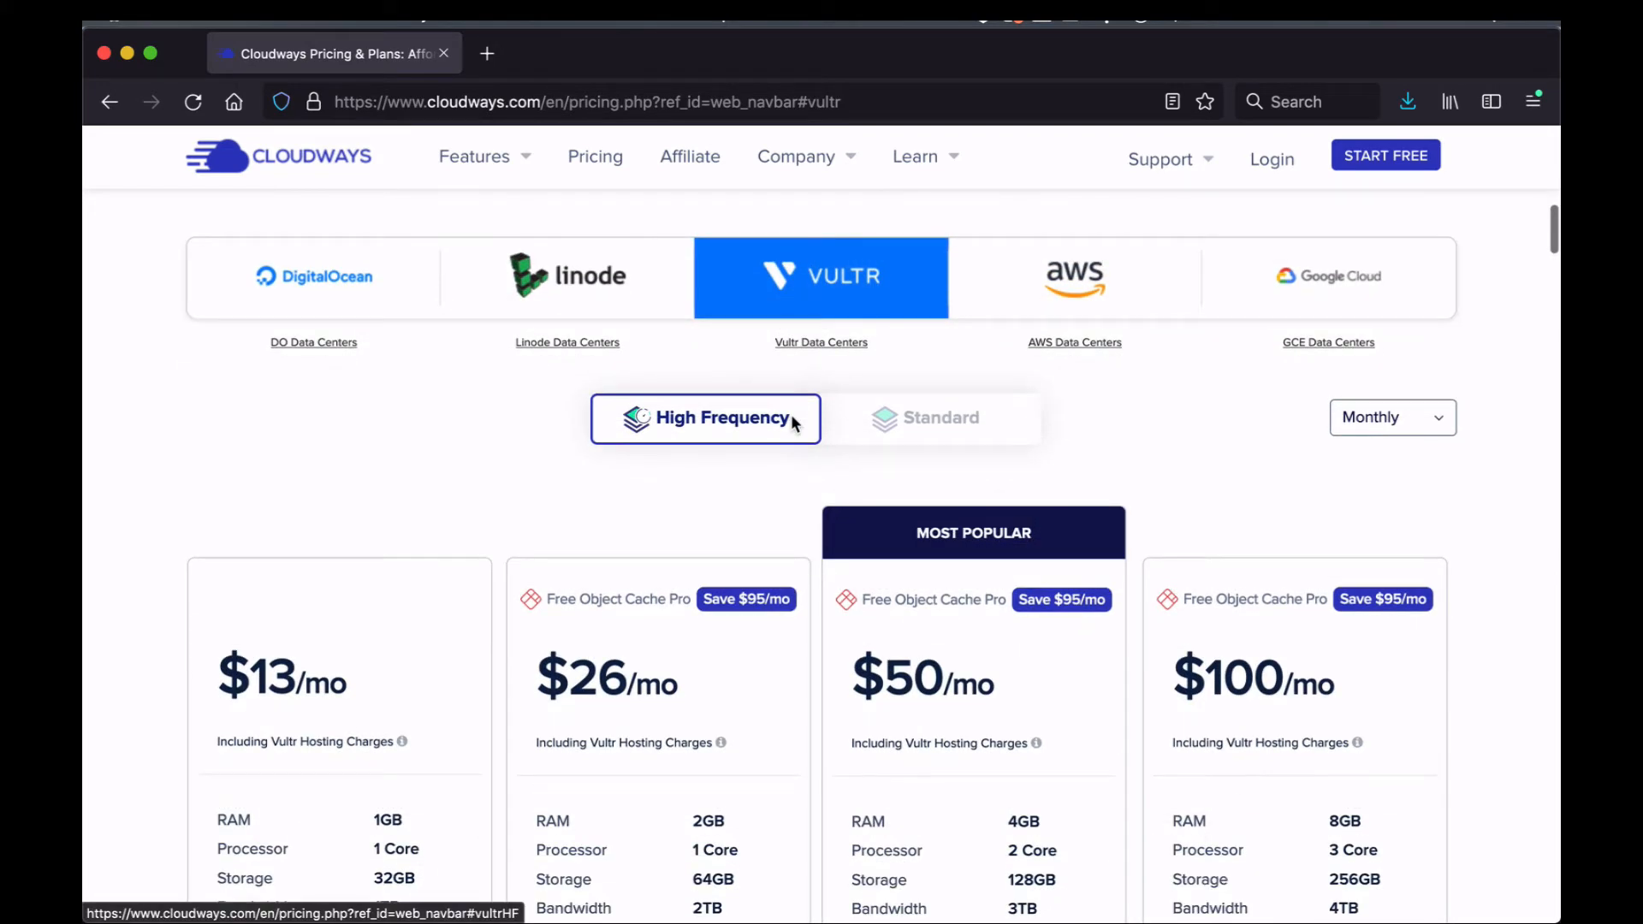
- Show the AWS monthly plans, ranging from $36.51 to $274.33
{"action": "left_click", "coordinate": [1073, 278]}
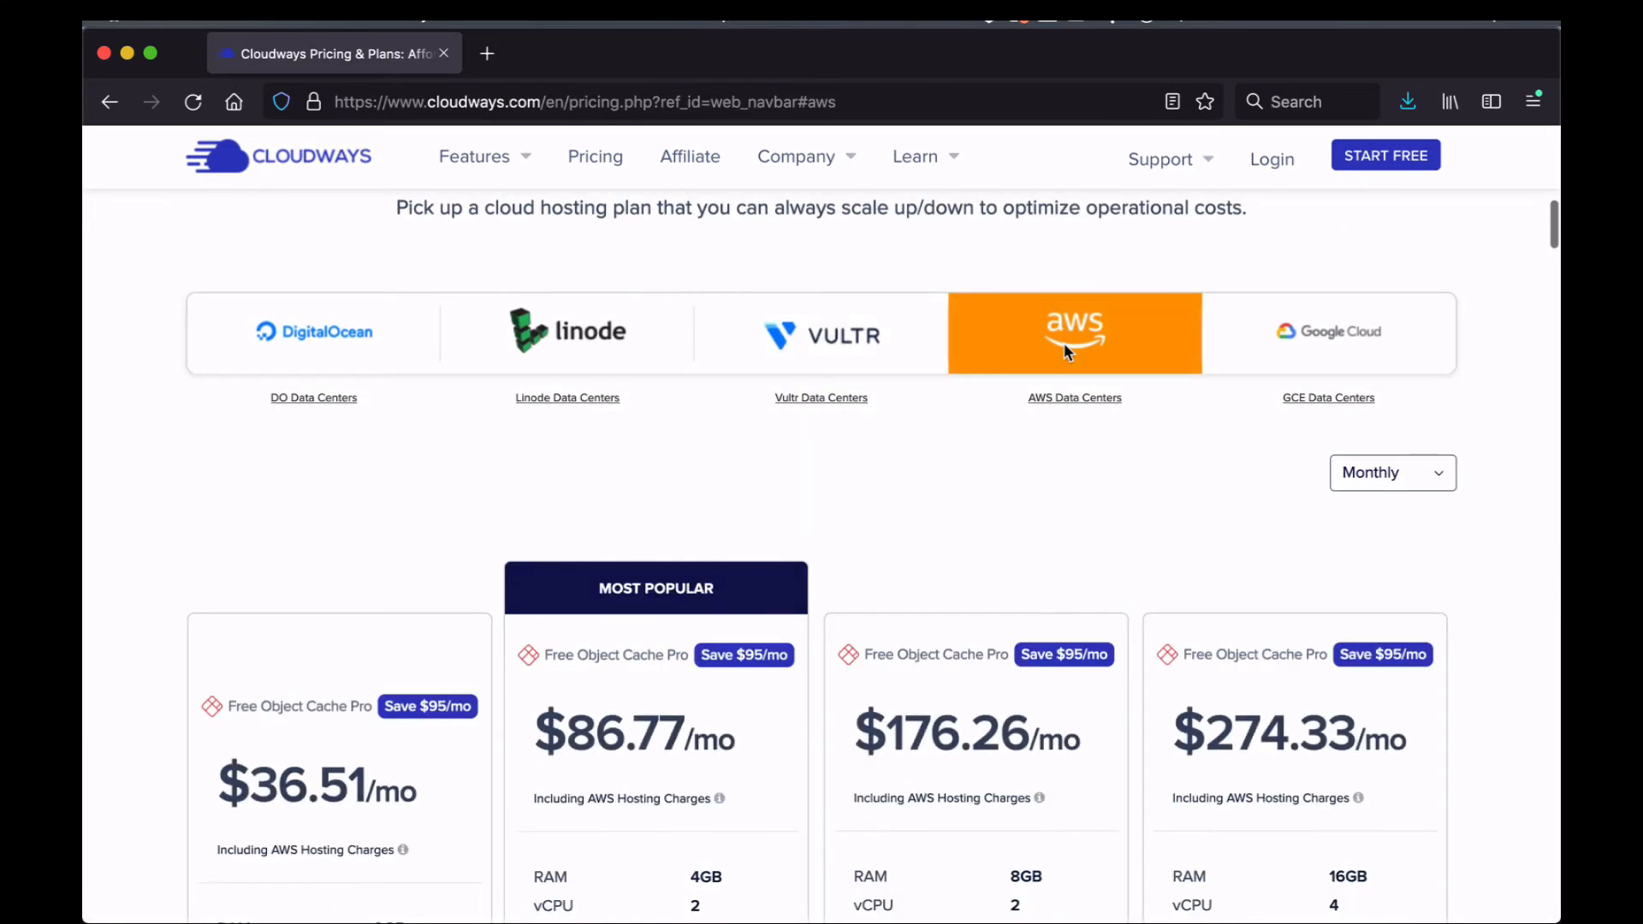
{"action": "scroll", "scroll_direction": "down", "scroll_amount": 3}
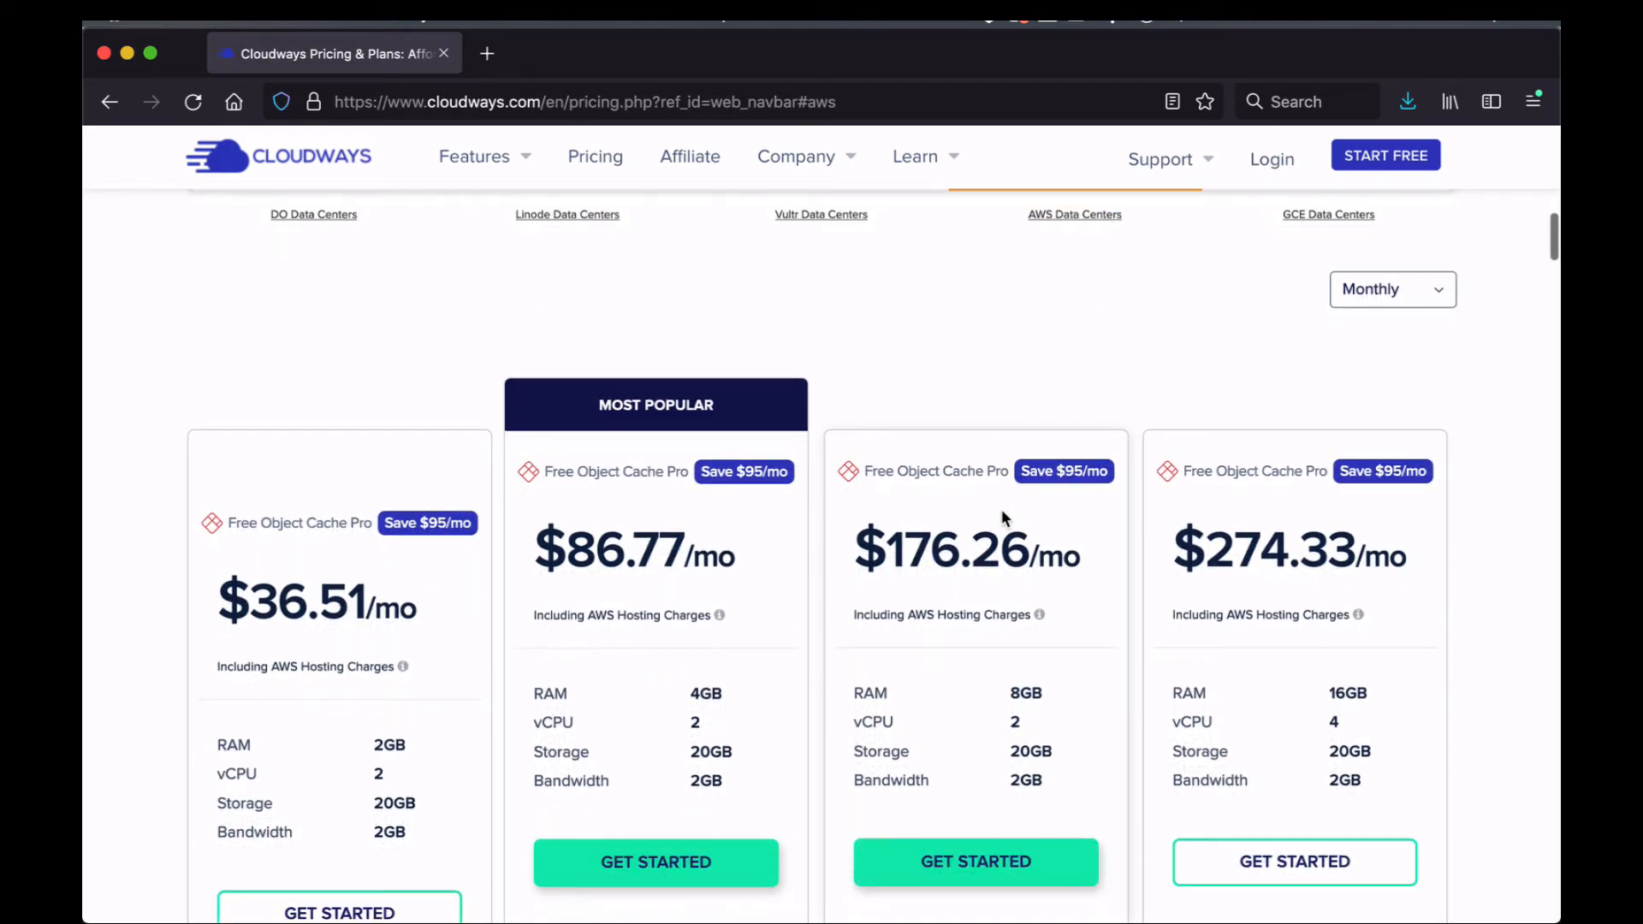
{"action": "scroll", "scroll_direction": "up", "scroll_amount": 3}
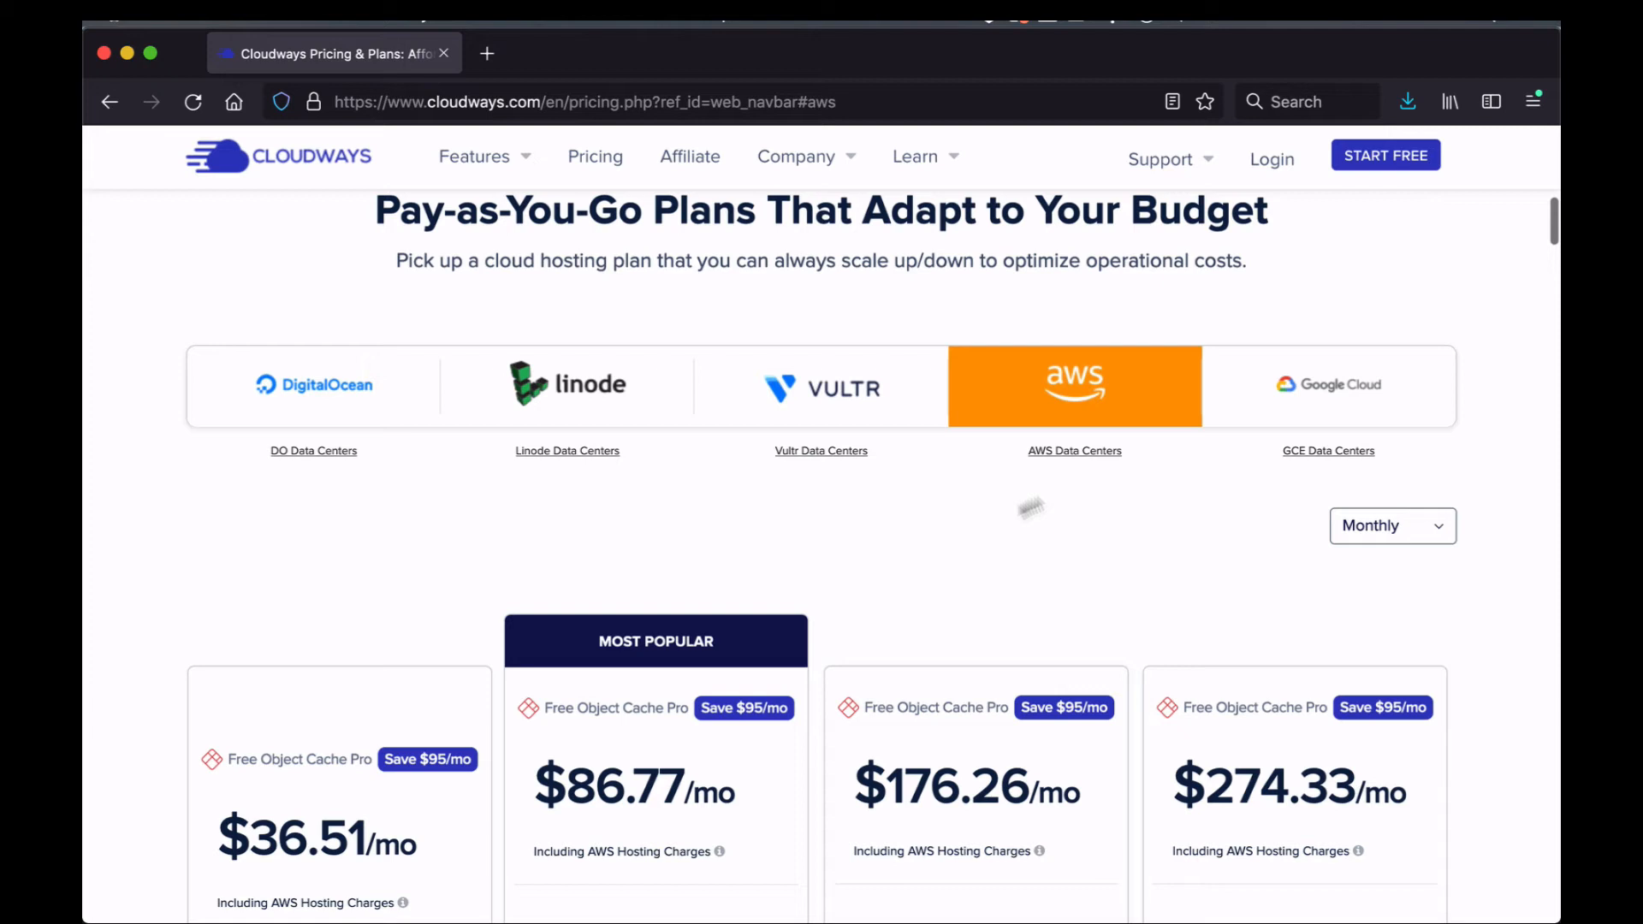
- Review Google Cloud's monthly plans, $33.18 to $225.93, with their specs and included features
{"action": "left_click", "coordinate": [1327, 386]}
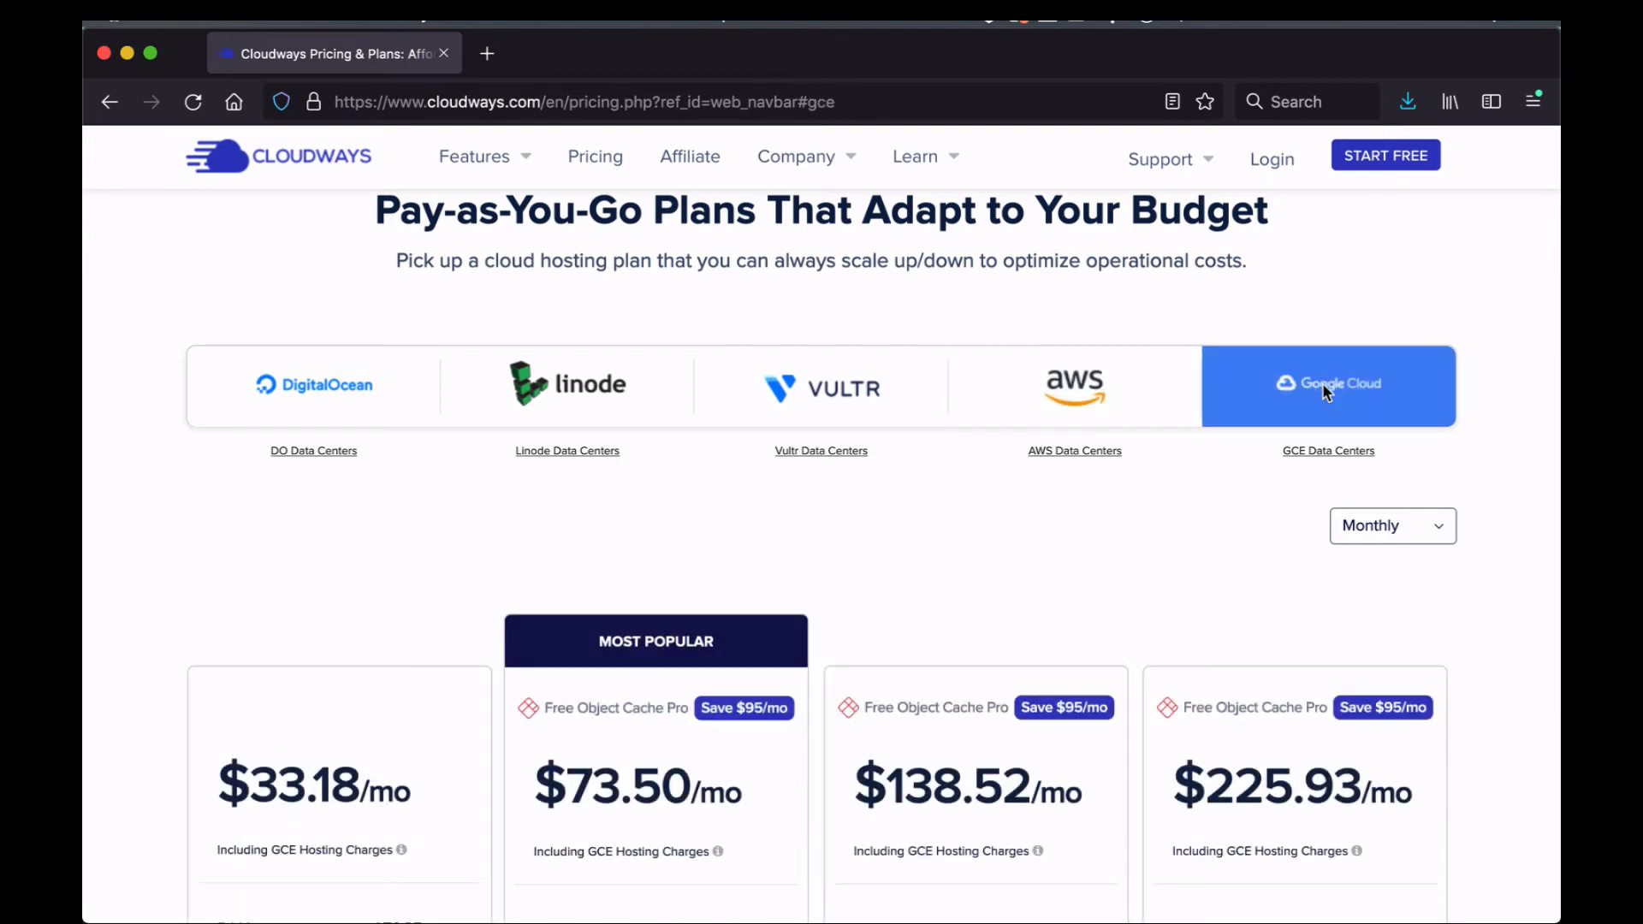
{"action": "mouse_move", "coordinate": [491, 494]}
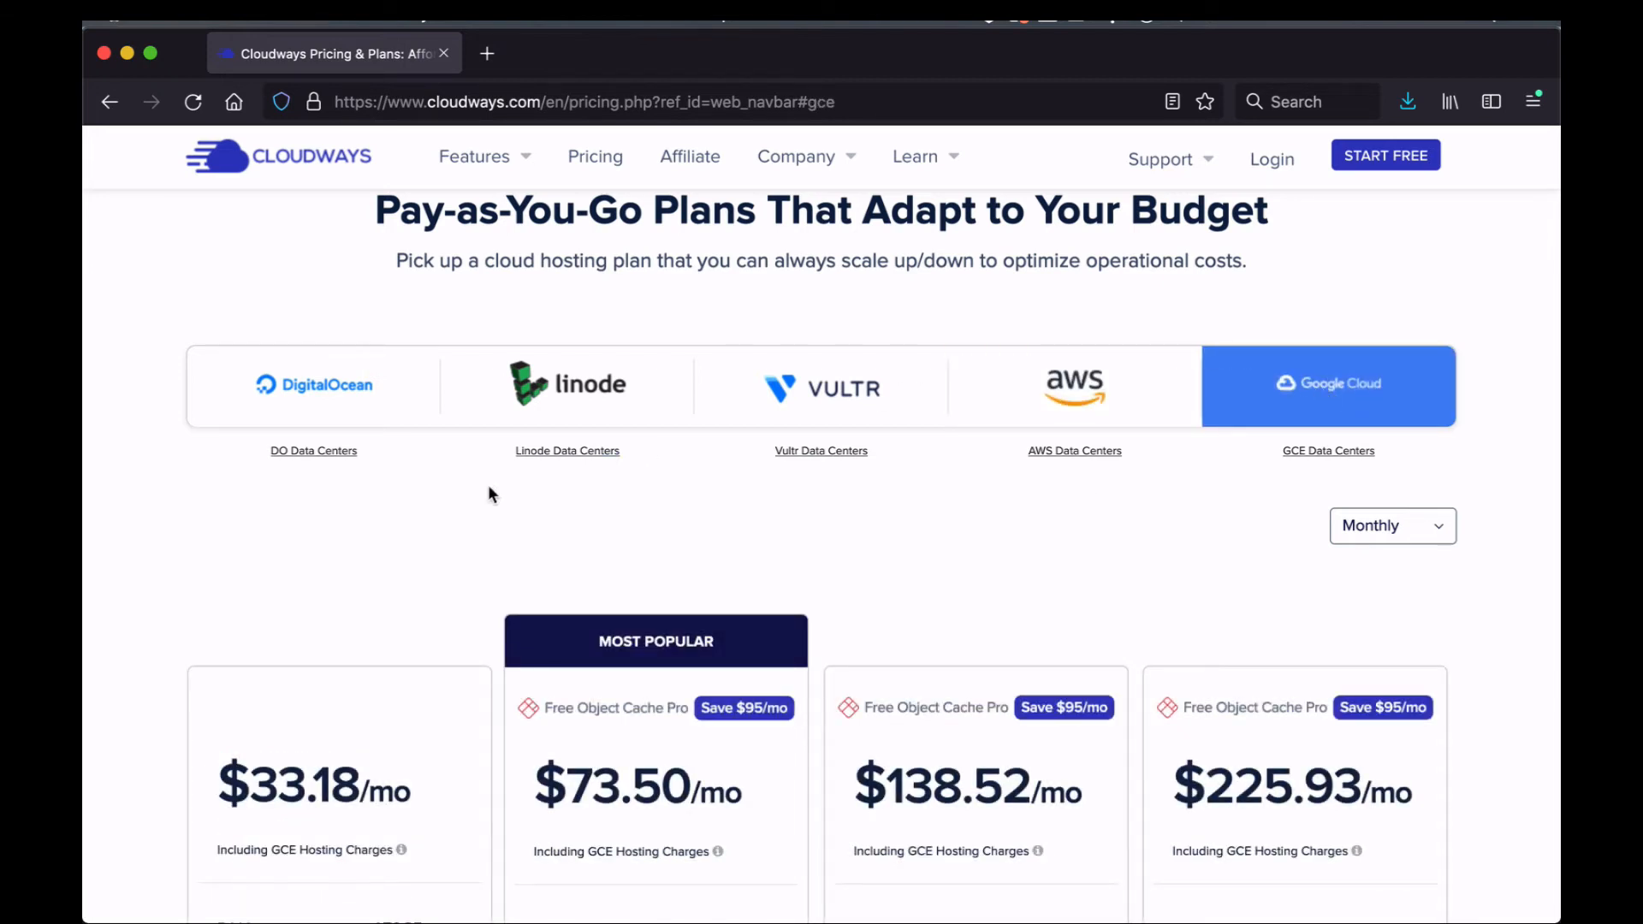
{"action": "scroll", "scroll_direction": "down", "scroll_amount": 3}
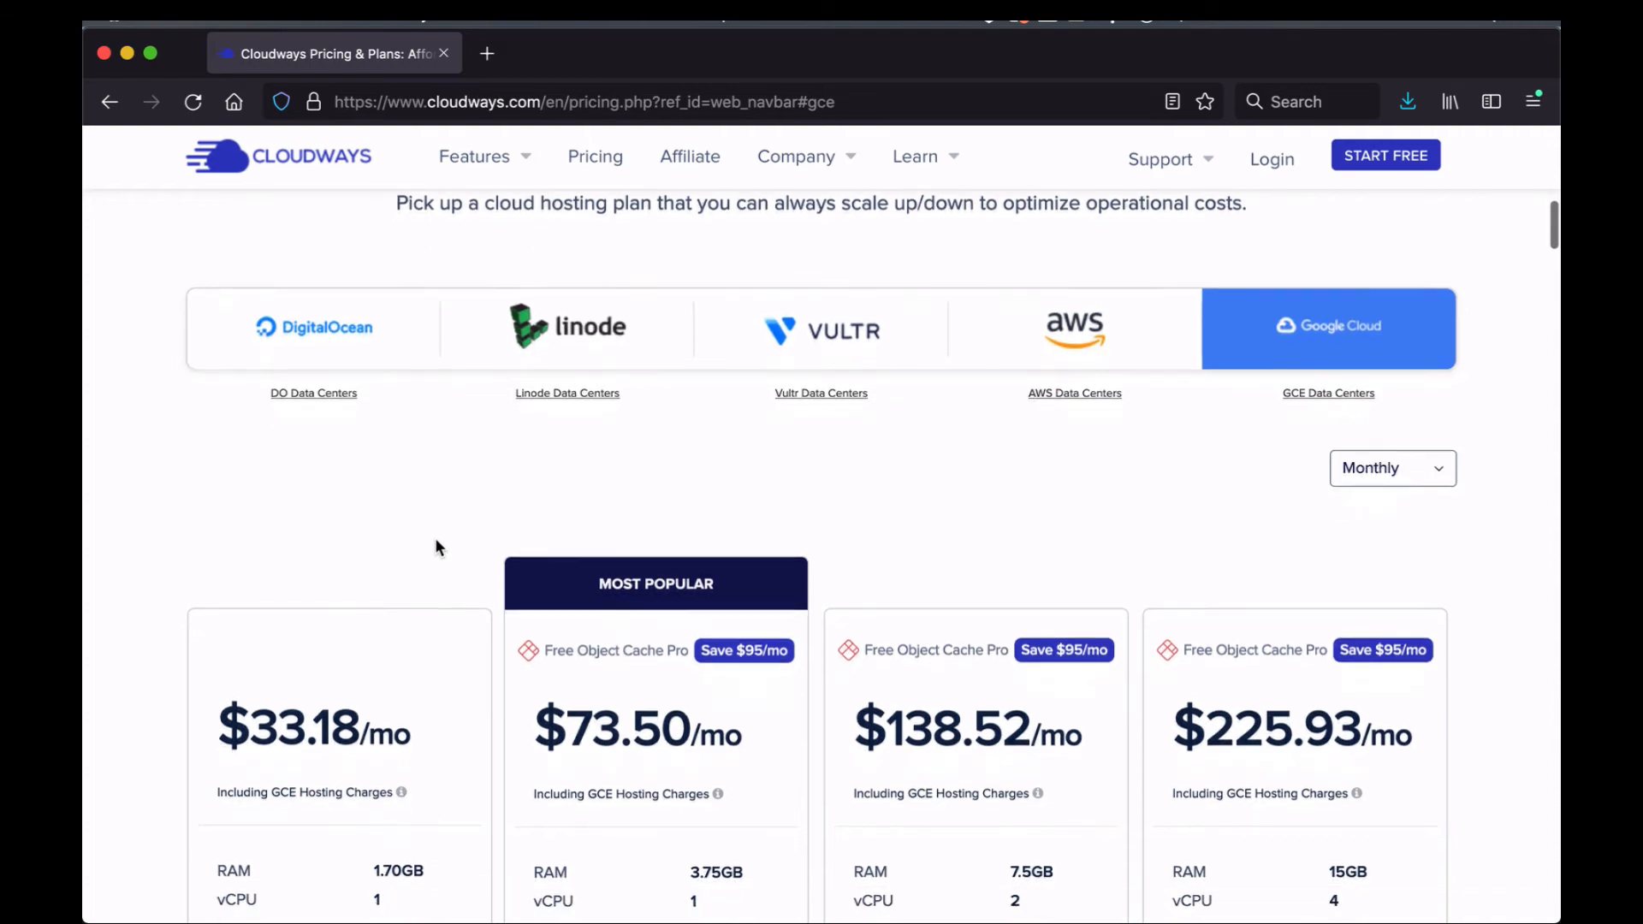
{"action": "scroll", "scroll_direction": "down", "scroll_amount": 3}
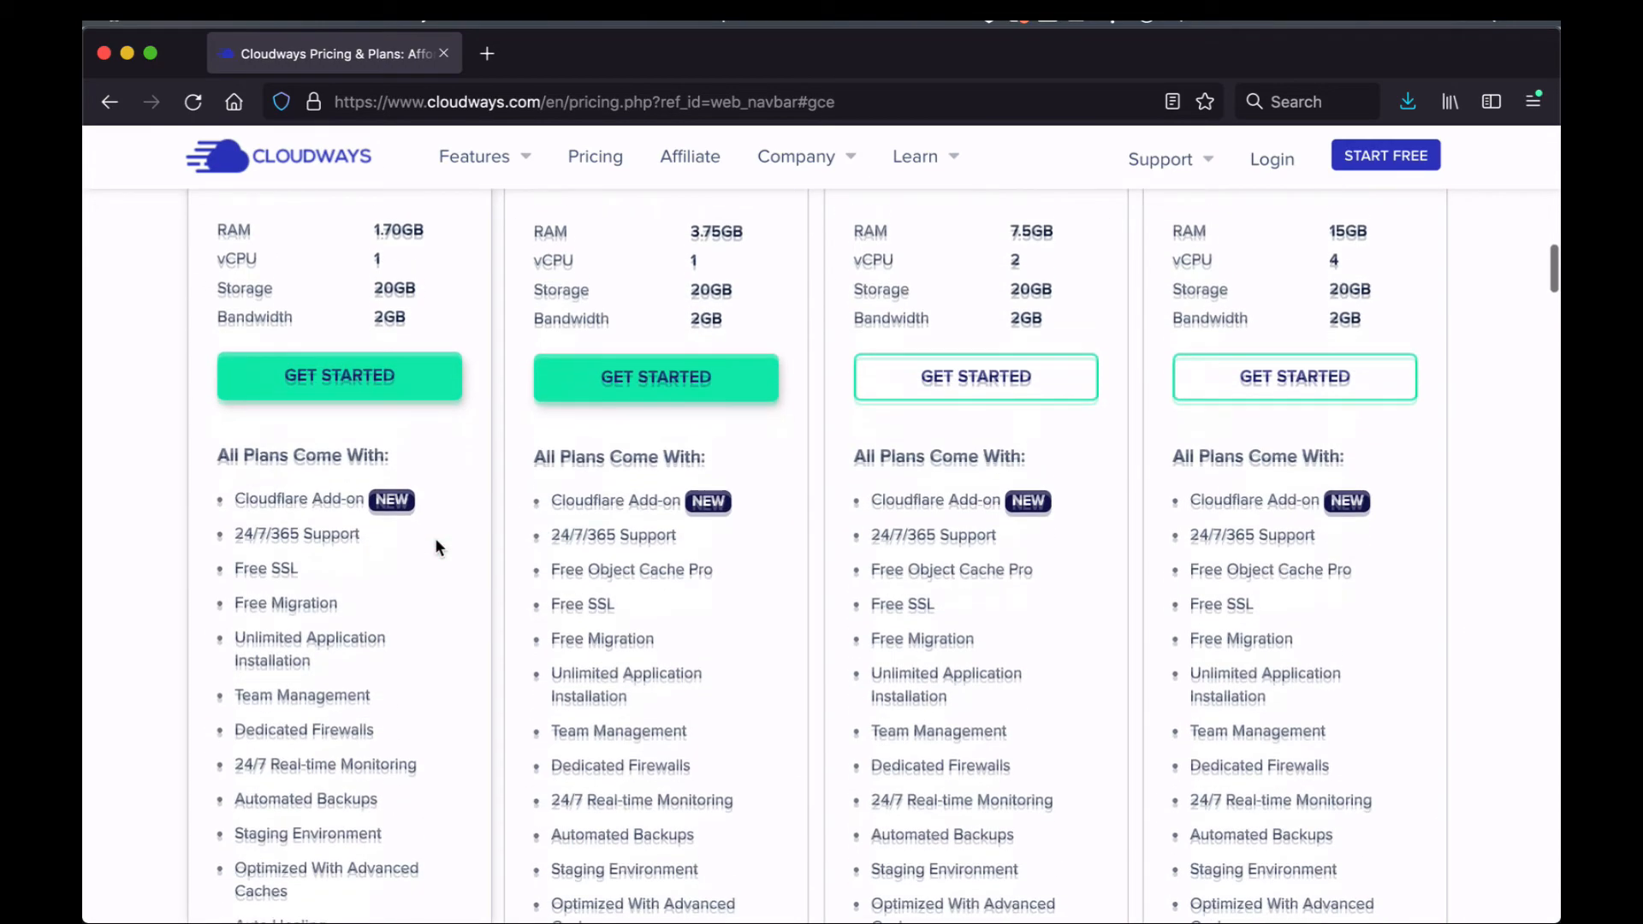
{"action": "scroll", "scroll_direction": "up", "scroll_amount": 3}
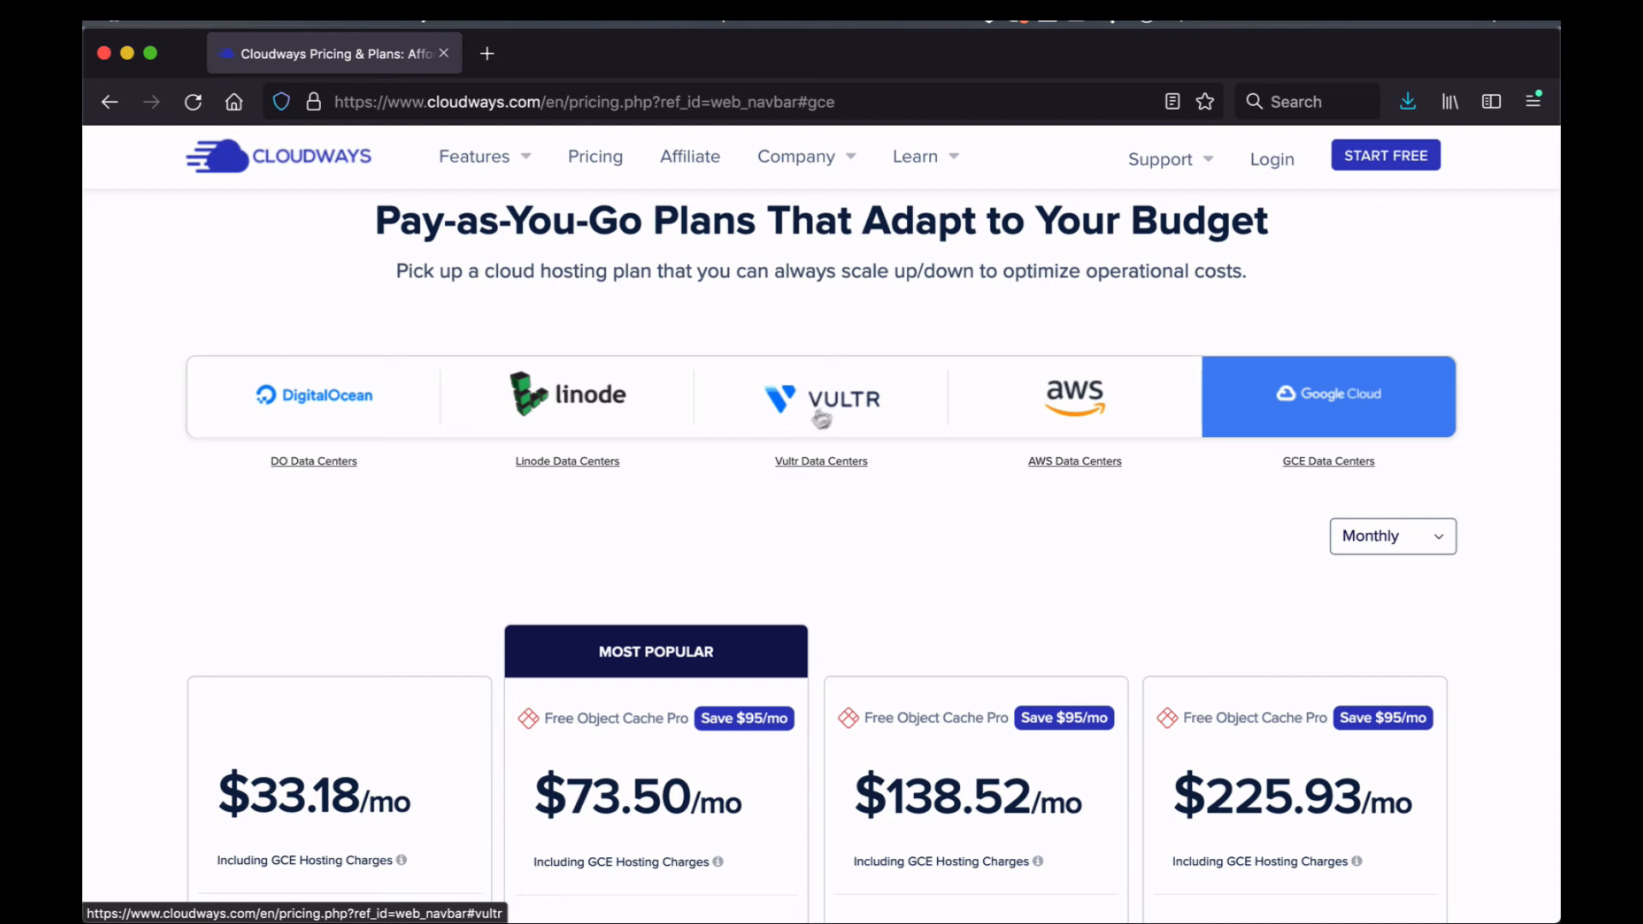
{"action": "mouse_move", "coordinate": [824, 408]}
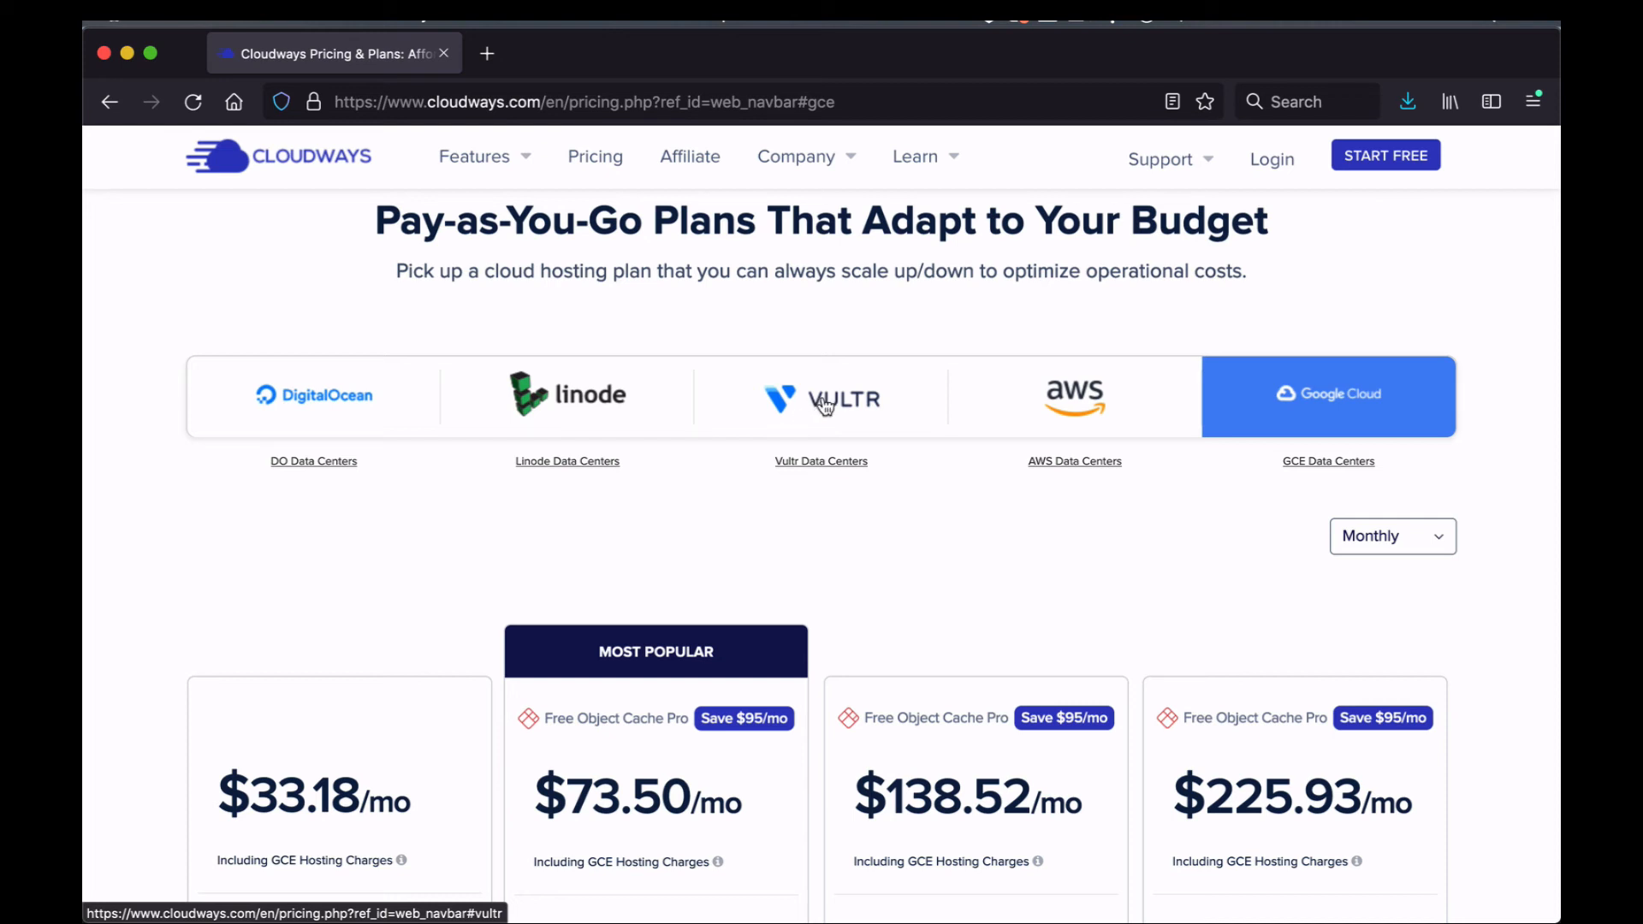
{"action": "mouse_move", "coordinate": [352, 422]}
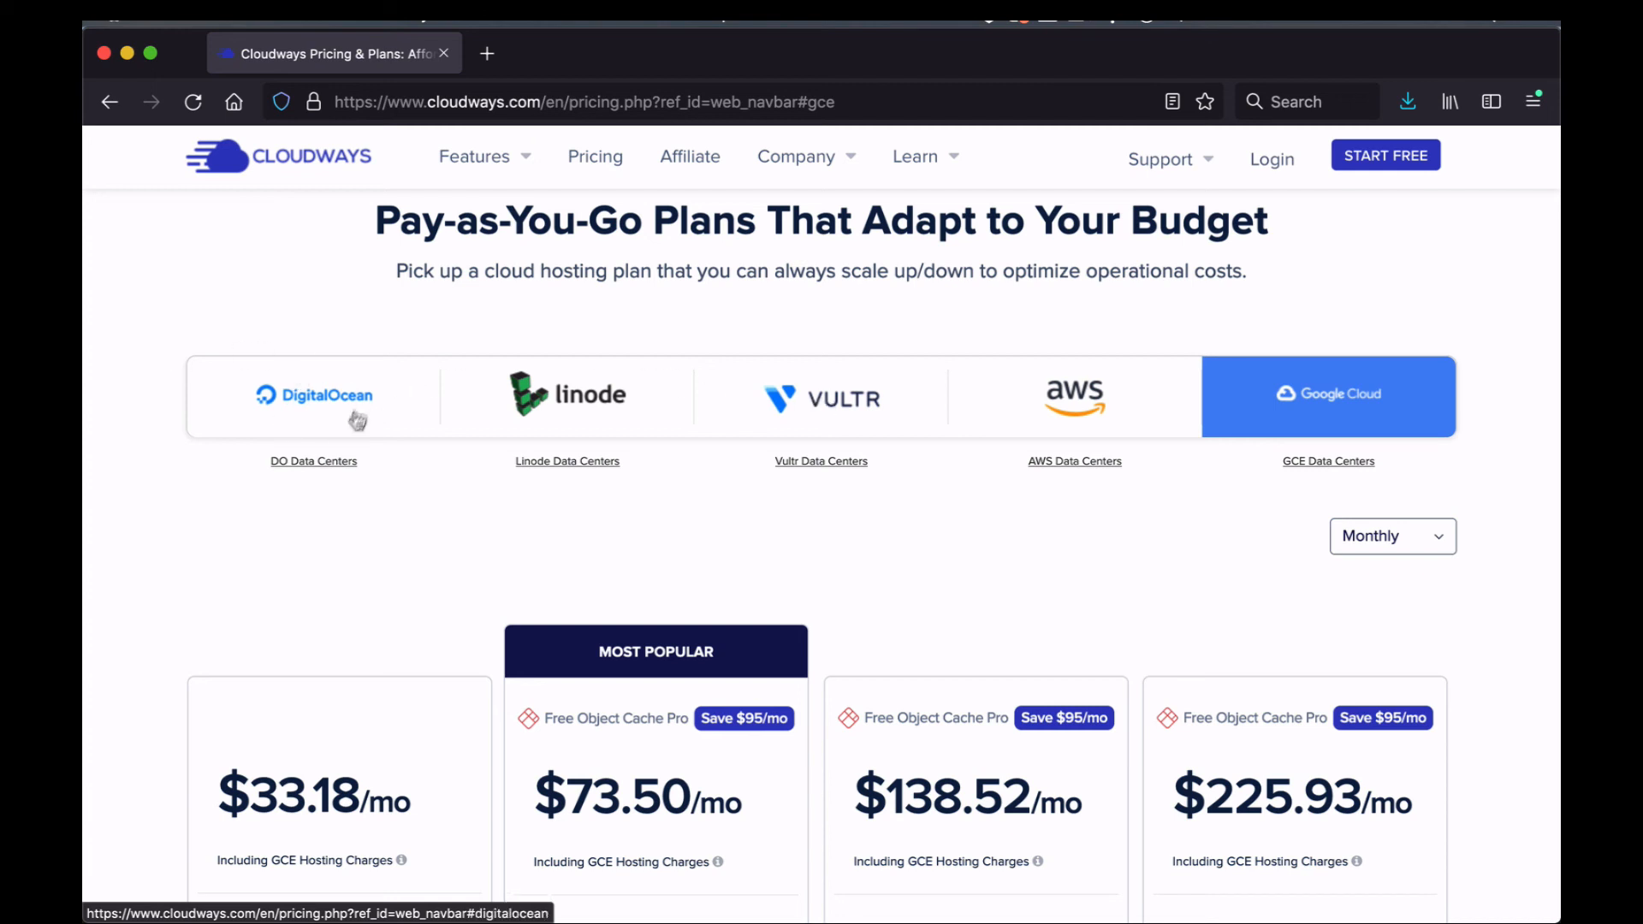